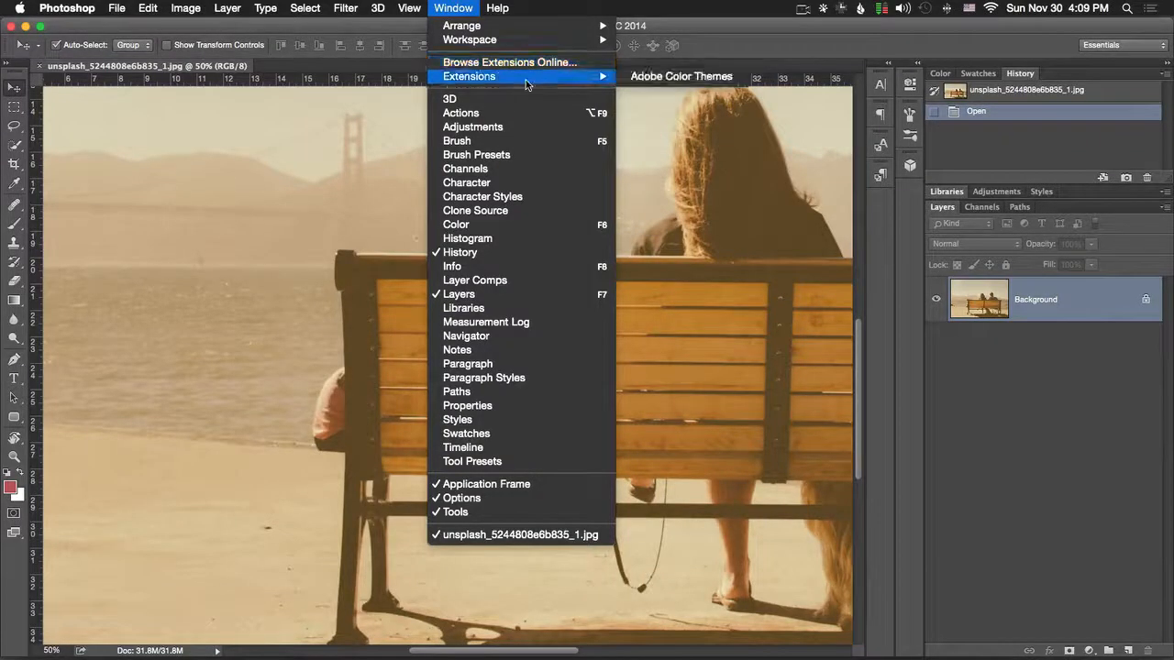
pyautogui.moveTo(680, 77)
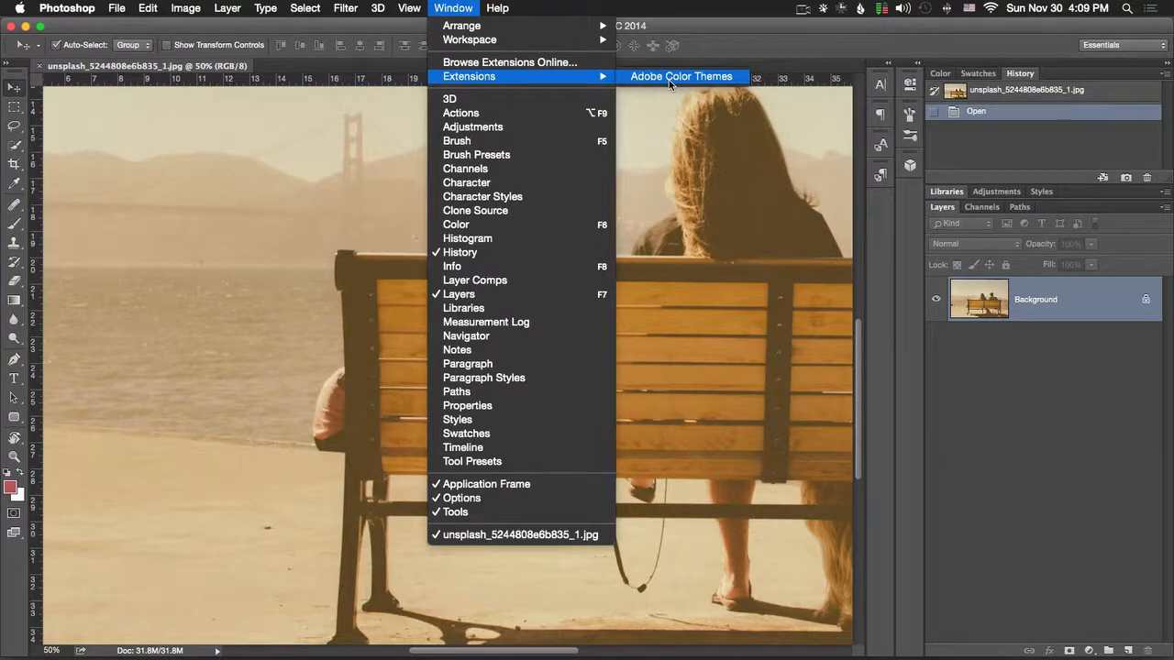
pyautogui.moveTo(517, 95)
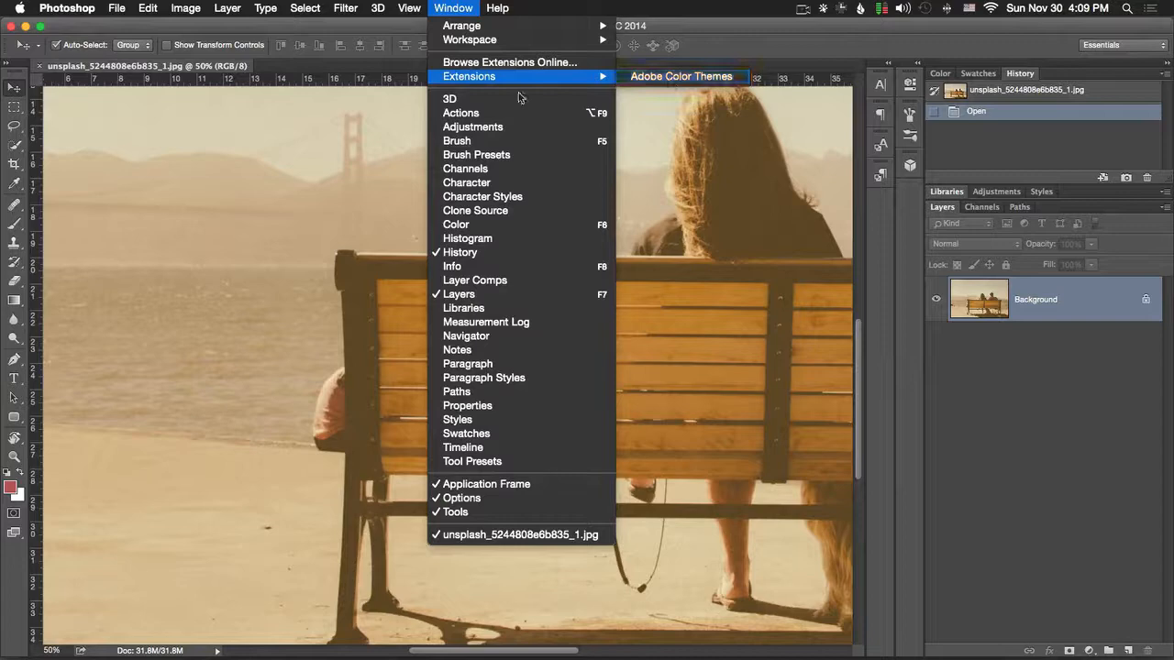
# Step: Show the 3D panel from the Window menu, move it toward the middle, then dismiss it
pyautogui.click(449, 99)
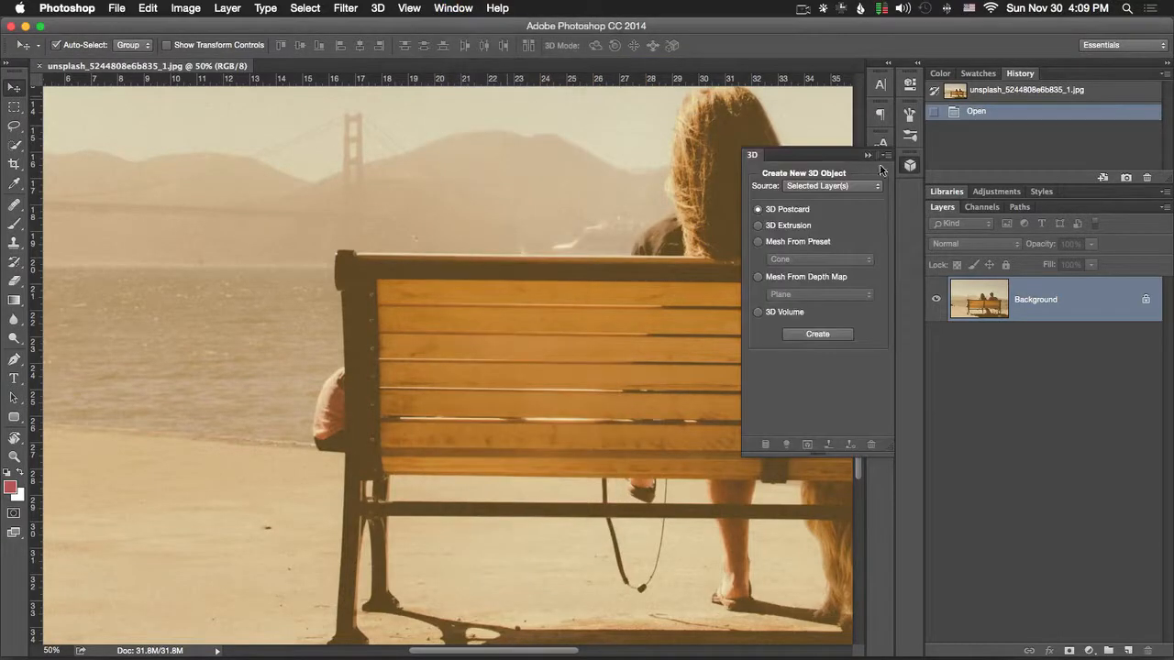
pyautogui.moveTo(818, 154); pyautogui.dragTo(724, 138)
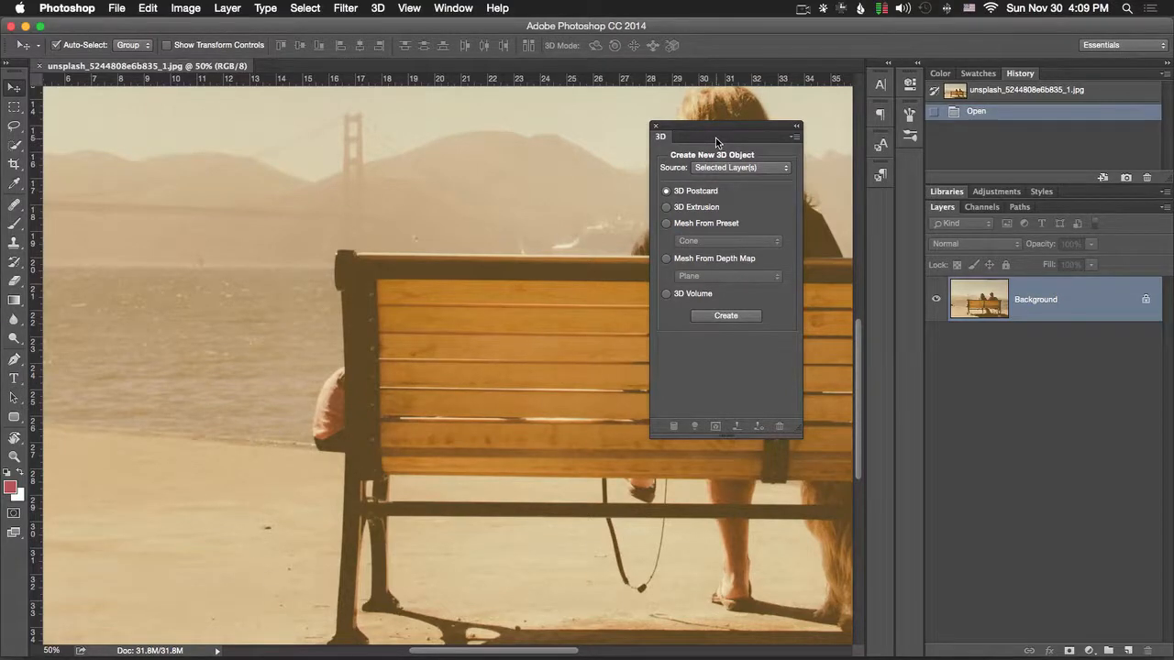
pyautogui.moveTo(686, 144)
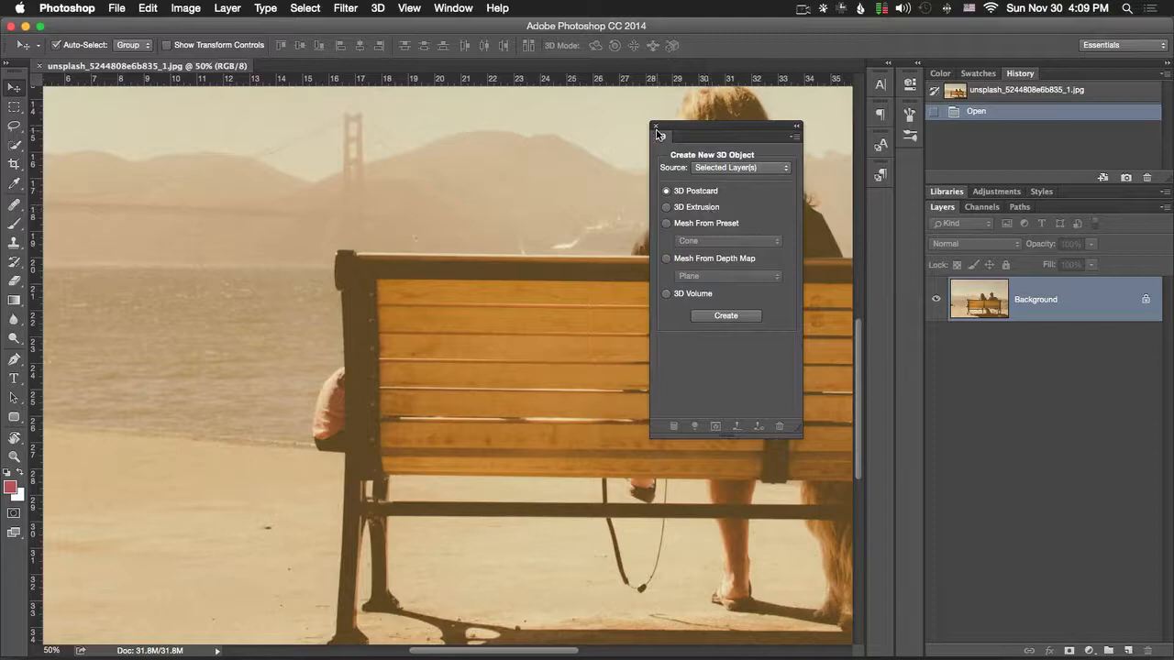
pyautogui.click(377, 7)
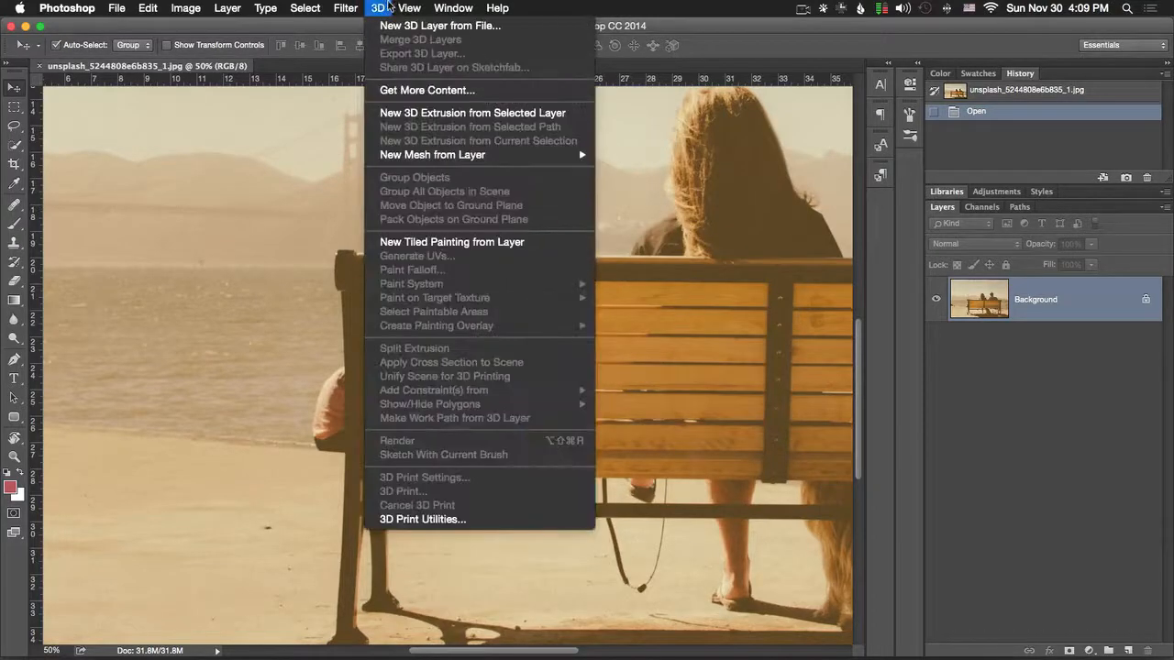
# Step: Show the Actions panel, create a new Action 1 in the default set, then close the panel
pyautogui.click(453, 7)
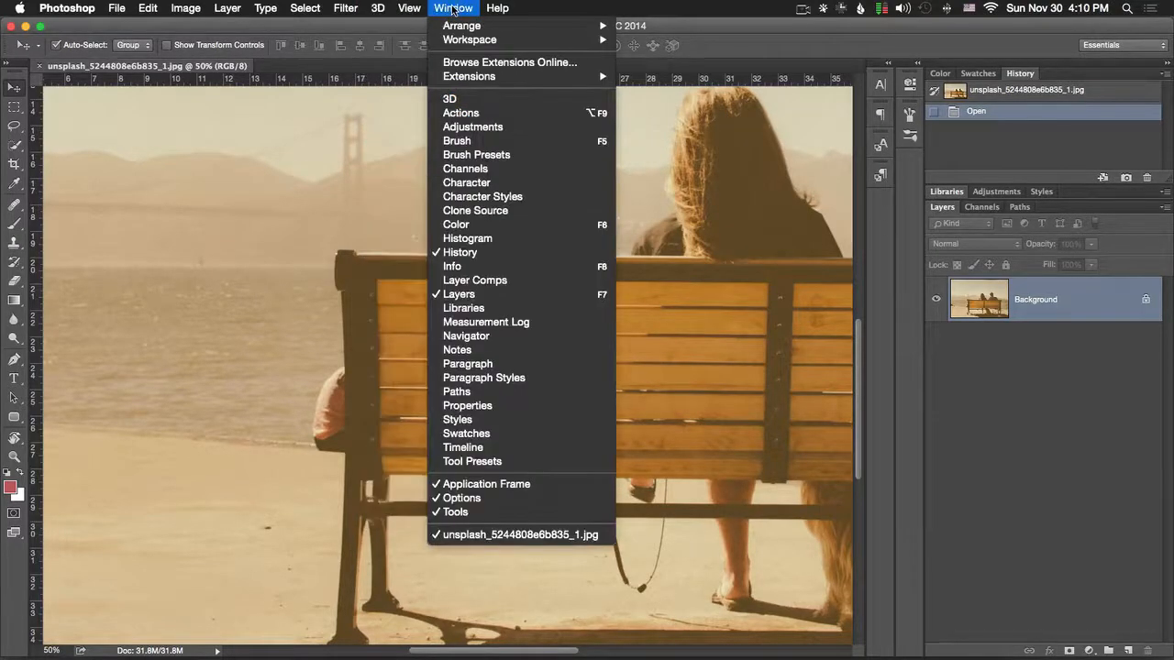
pyautogui.moveTo(461, 114)
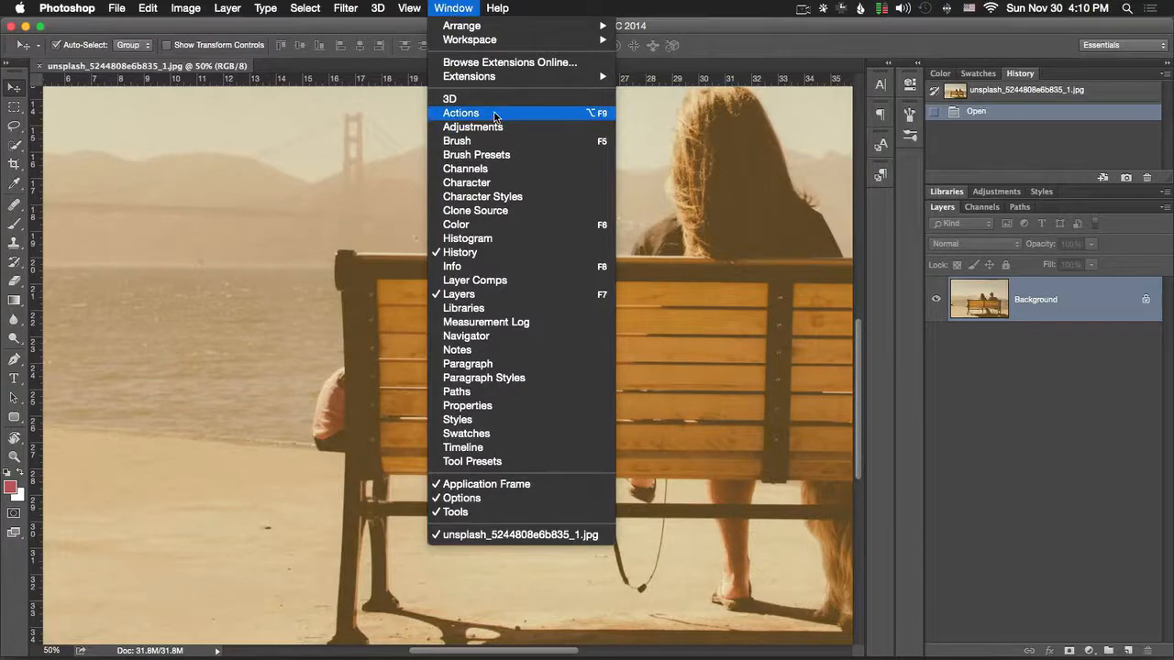
pyautogui.click(460, 112)
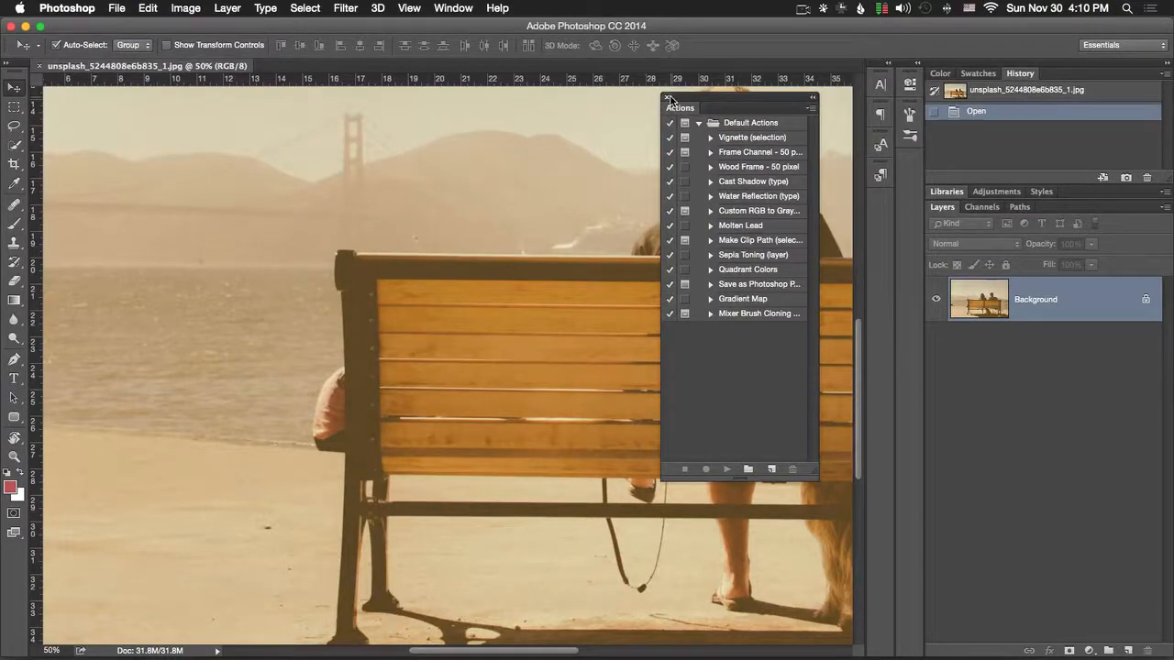
pyautogui.click(453, 7)
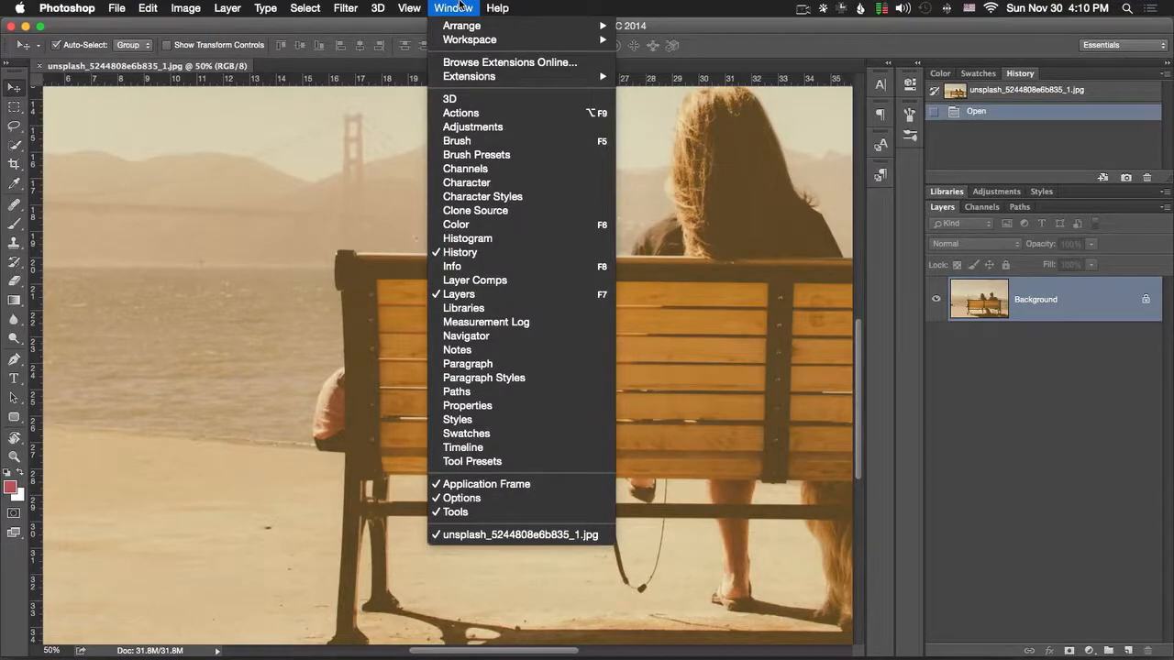
pyautogui.moveTo(460, 114)
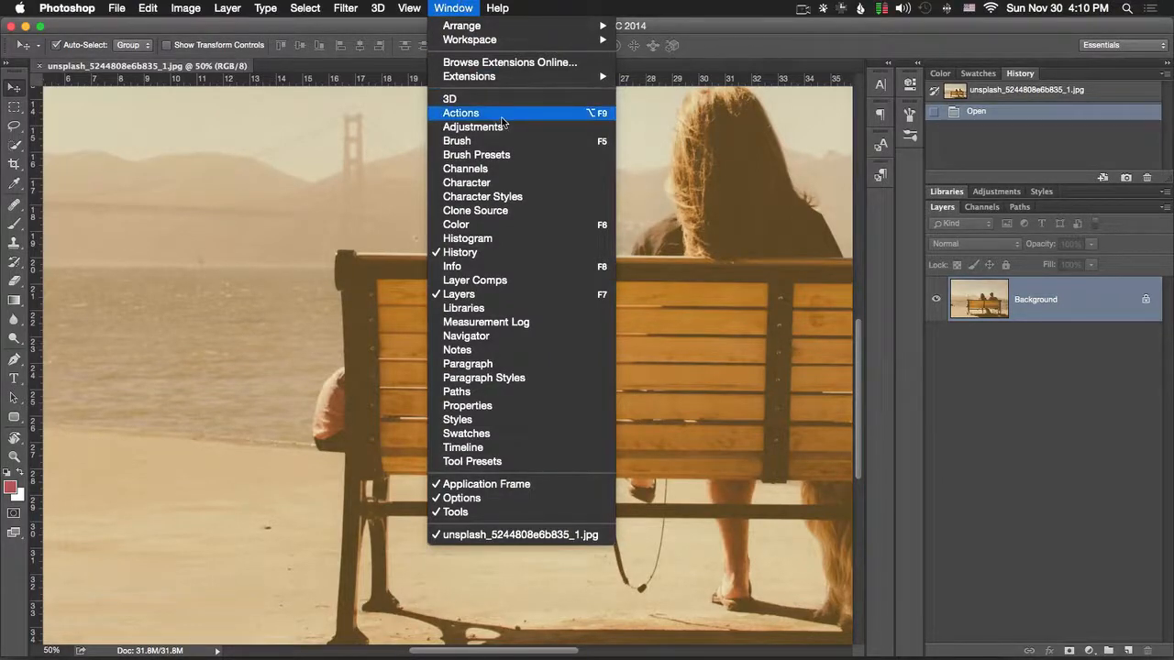
pyautogui.click(460, 114)
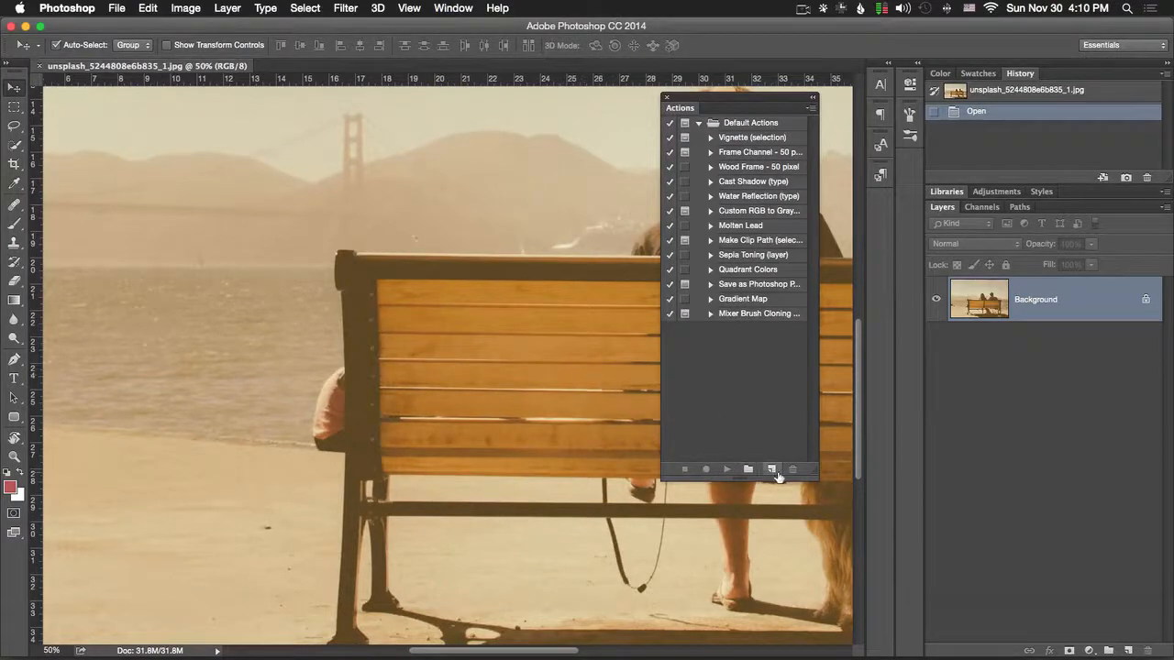
pyautogui.click(770, 470)
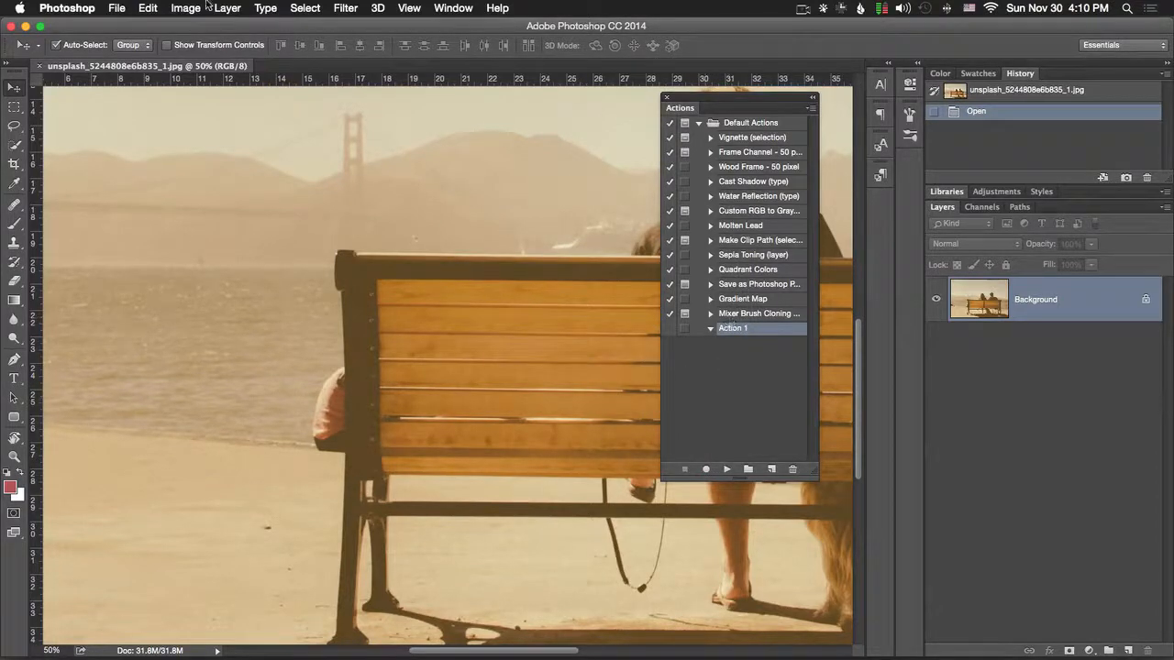
pyautogui.click(117, 7)
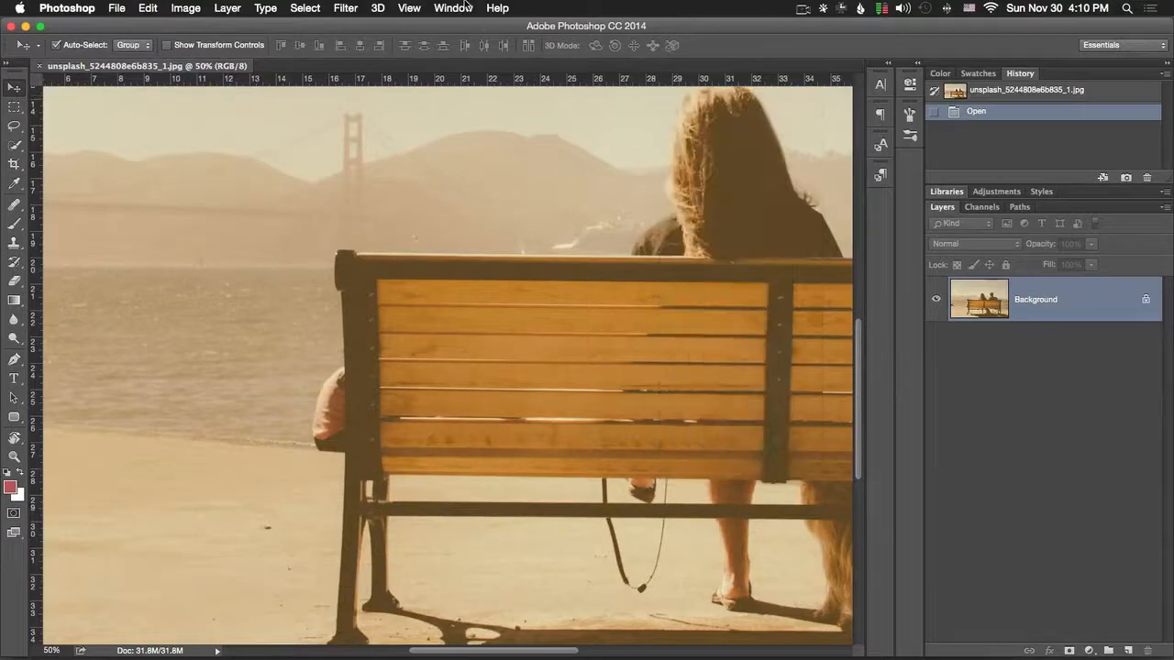
# Step: Show the Adjustments panel and add a Curves adjustment layer above Background
pyautogui.click(453, 7)
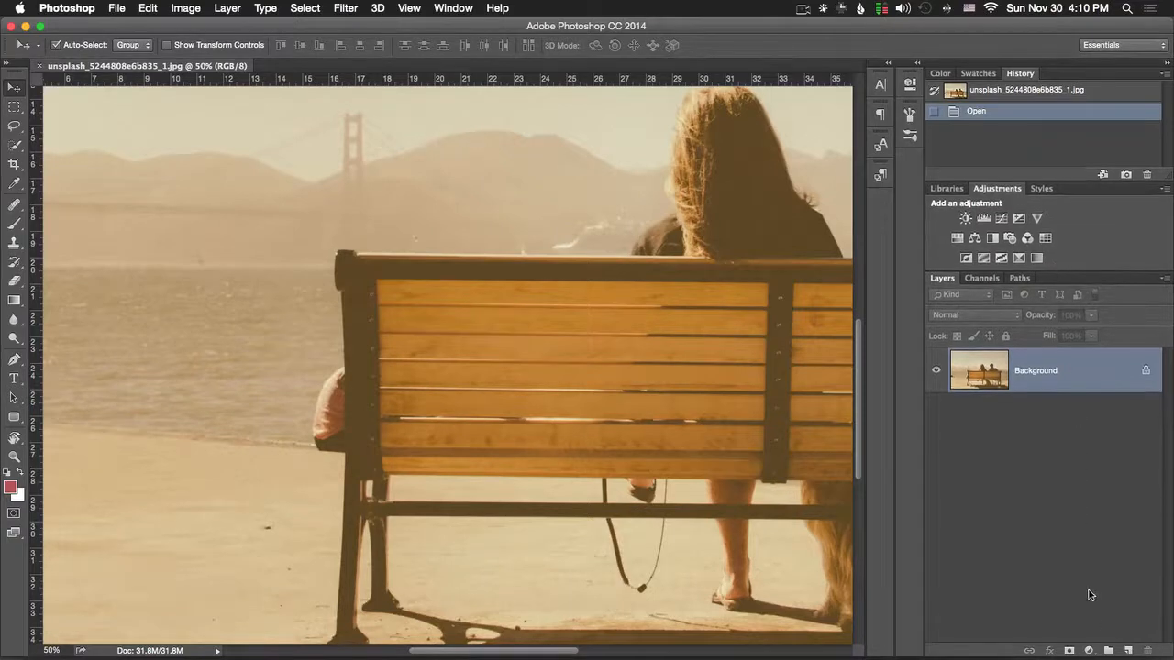
pyautogui.click(1089, 649)
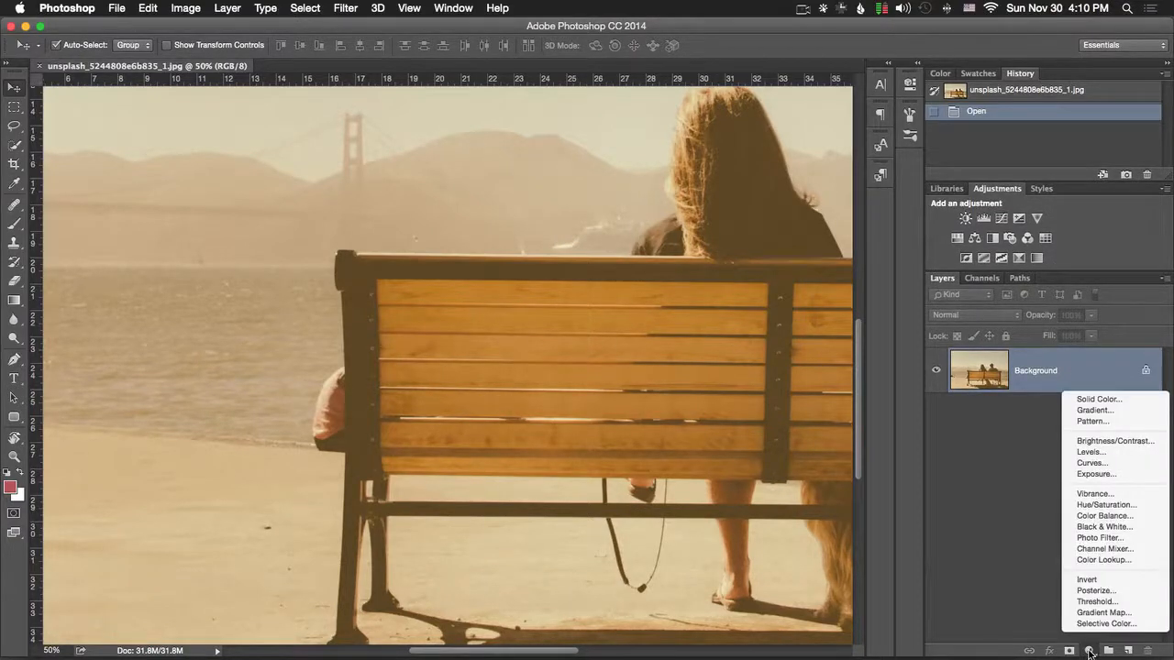
pyautogui.moveTo(1097, 398)
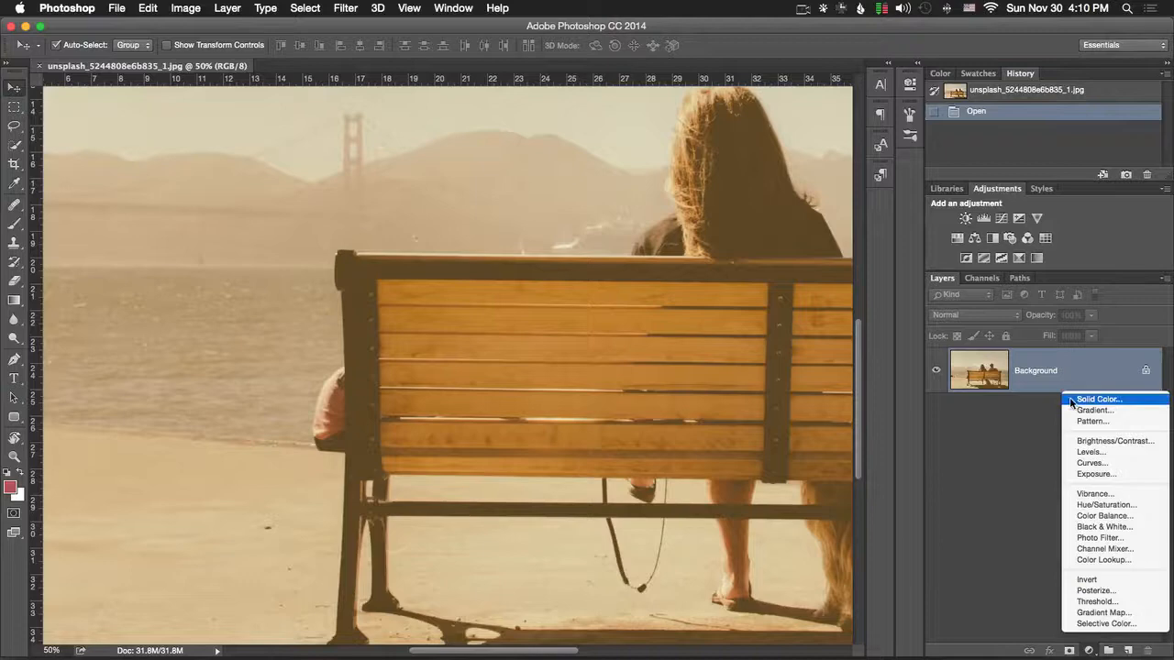
pyautogui.moveTo(1053, 356)
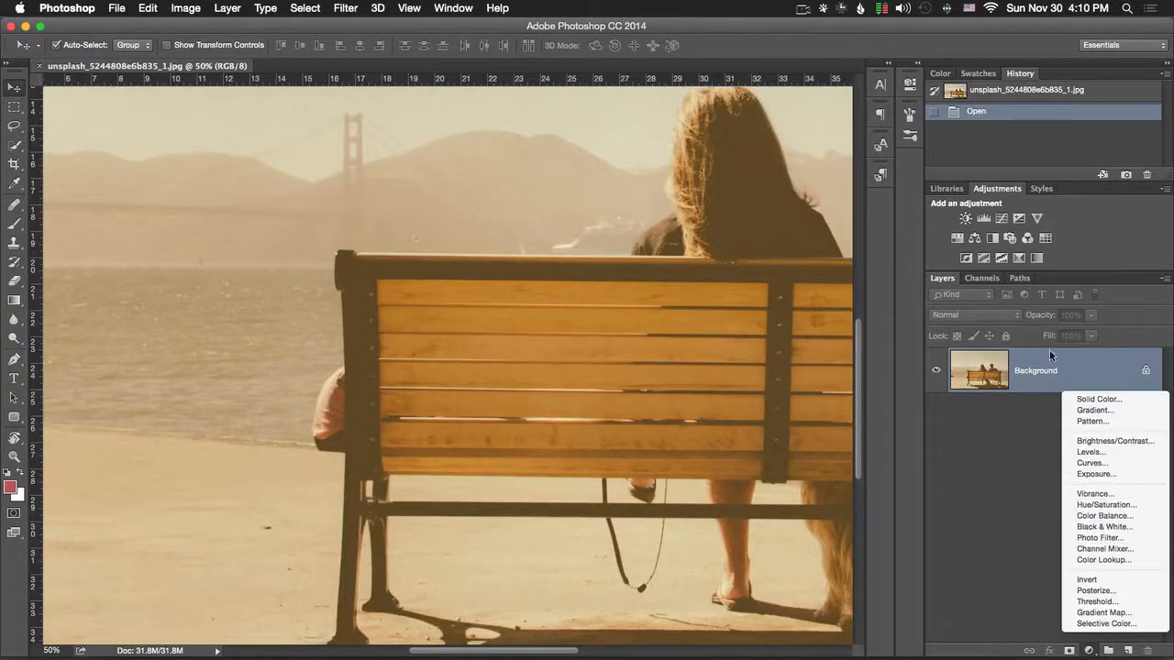
pyautogui.click(1104, 526)
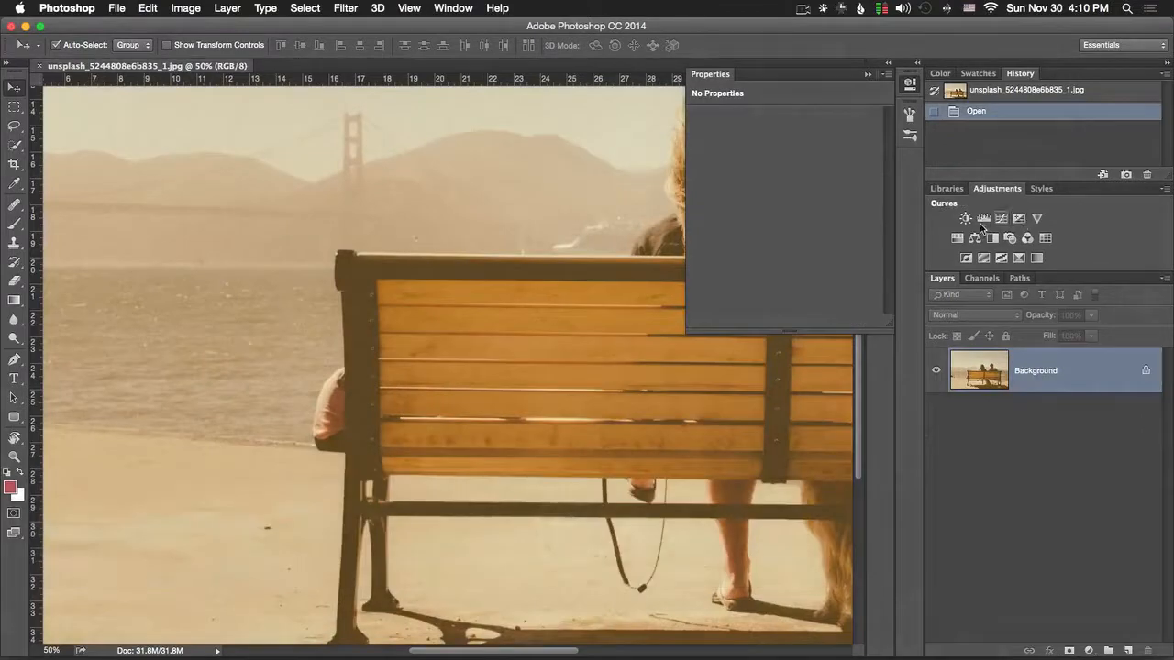
pyautogui.click(964, 218)
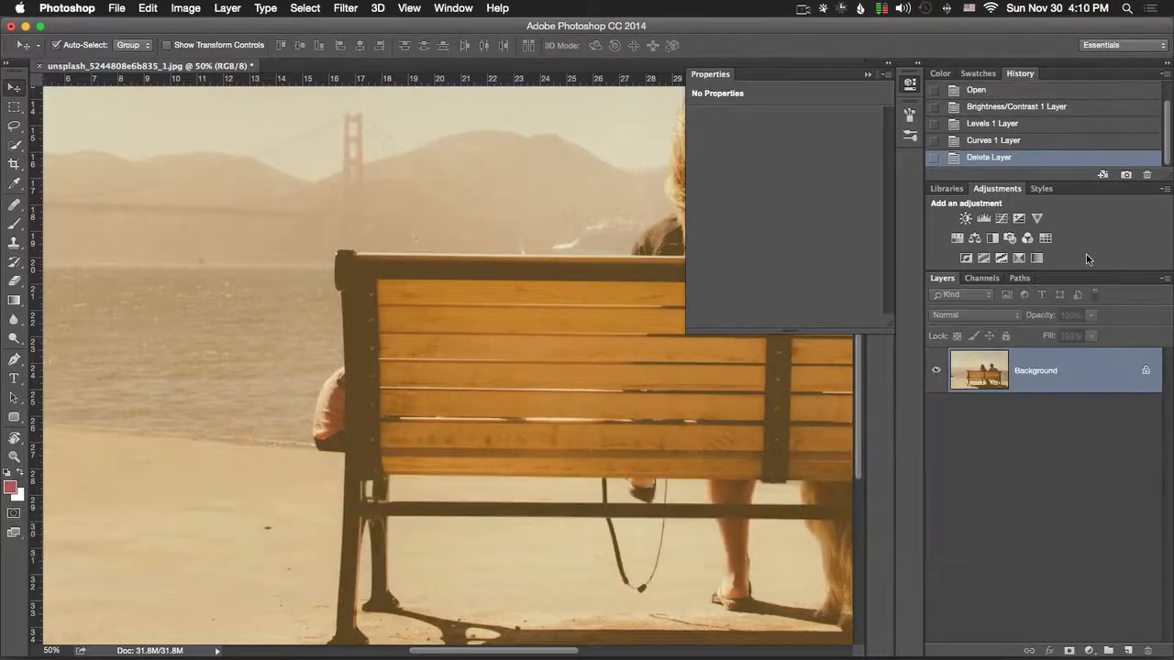
pyautogui.click(1001, 218)
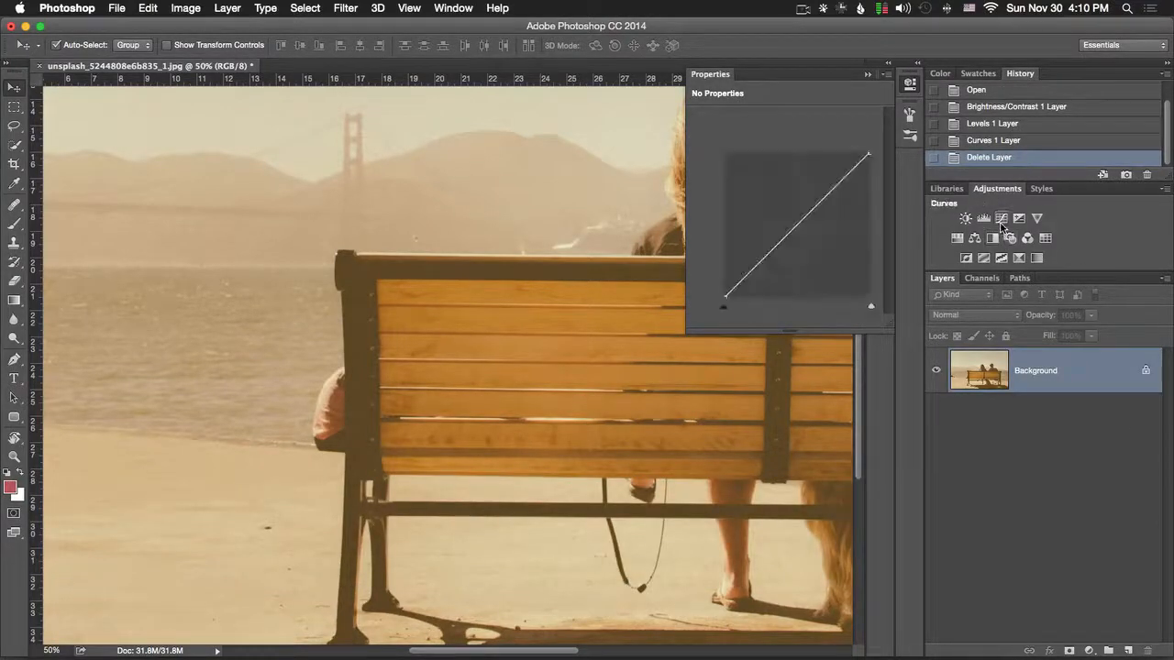
pyautogui.click(965, 216)
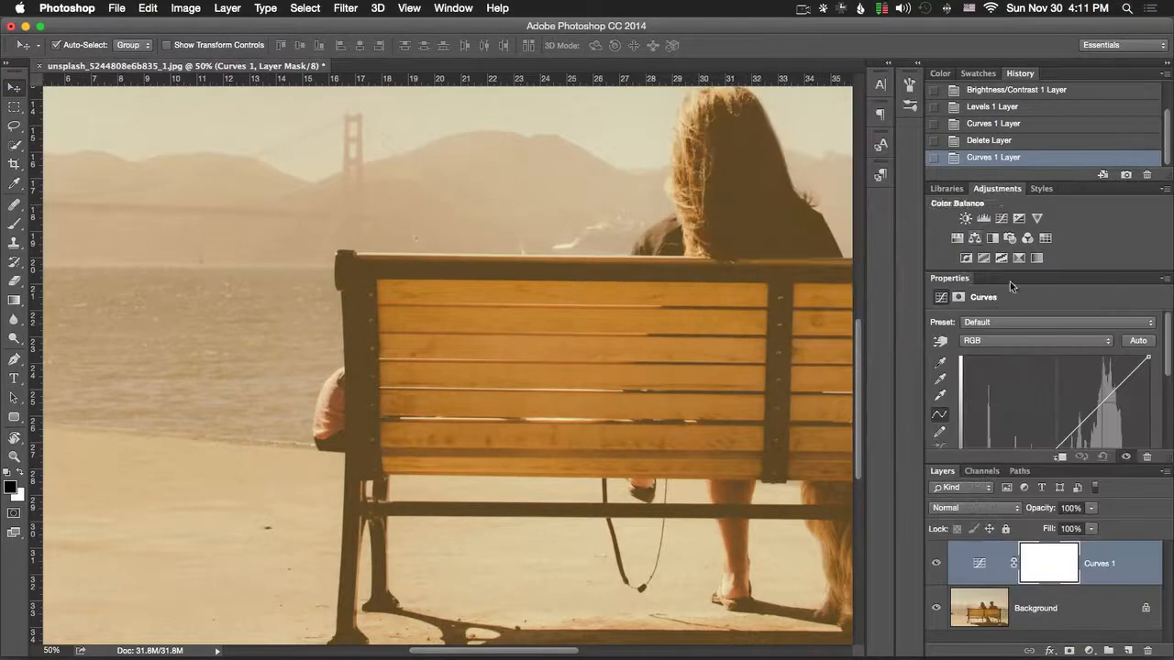
# Step: Rearrange the docked Properties panel and delete the Curves layer, leaving only Background
pyautogui.click(1019, 73)
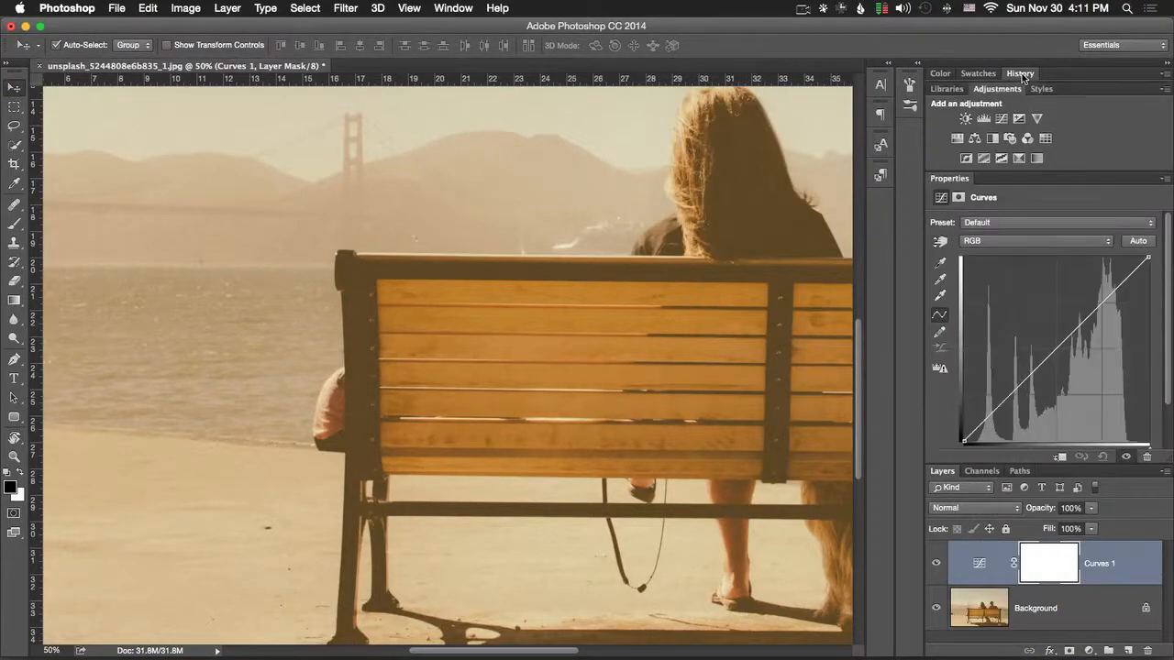
pyautogui.moveTo(1020, 117)
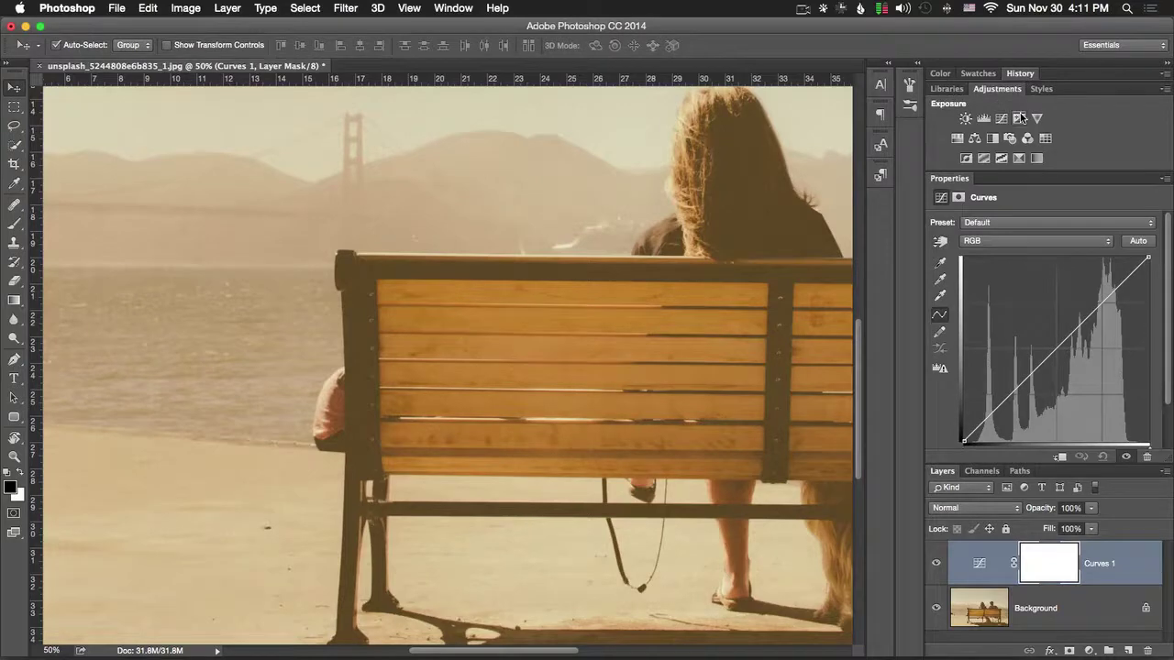
pyautogui.click(992, 118)
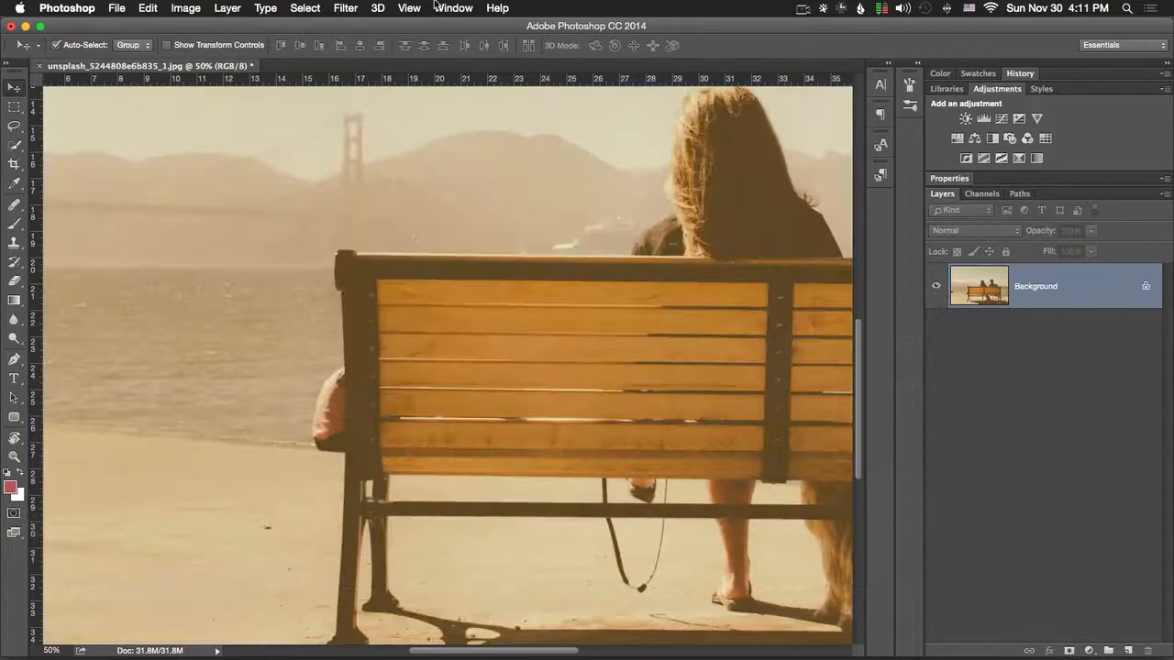
pyautogui.click(452, 7)
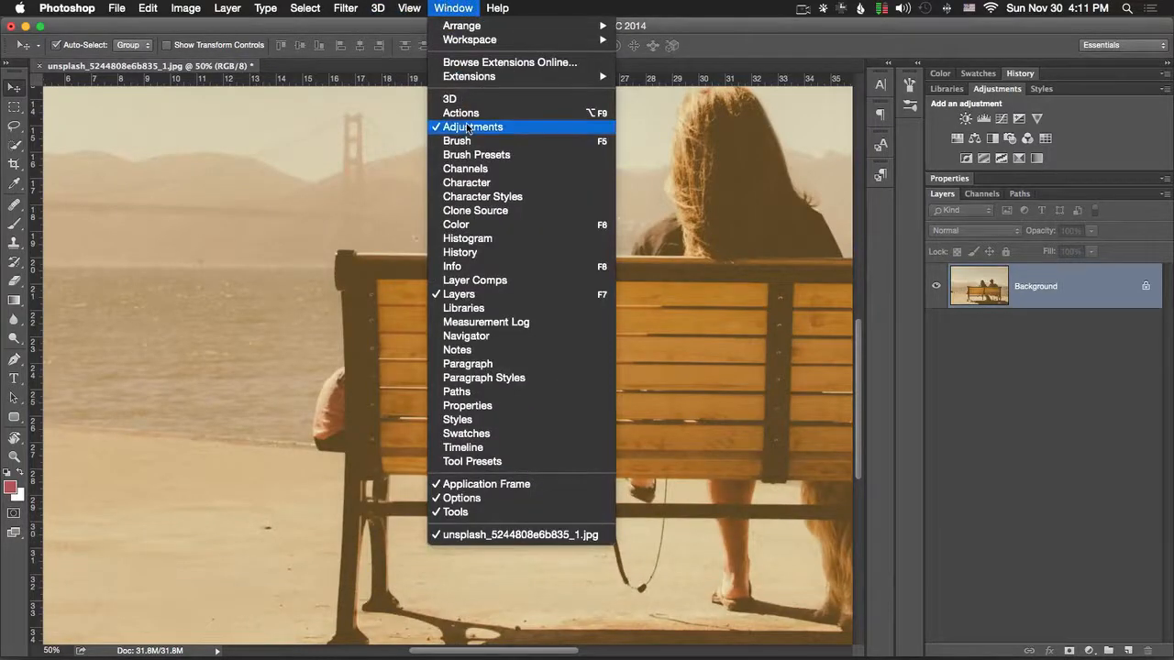
pyautogui.moveTo(456, 139)
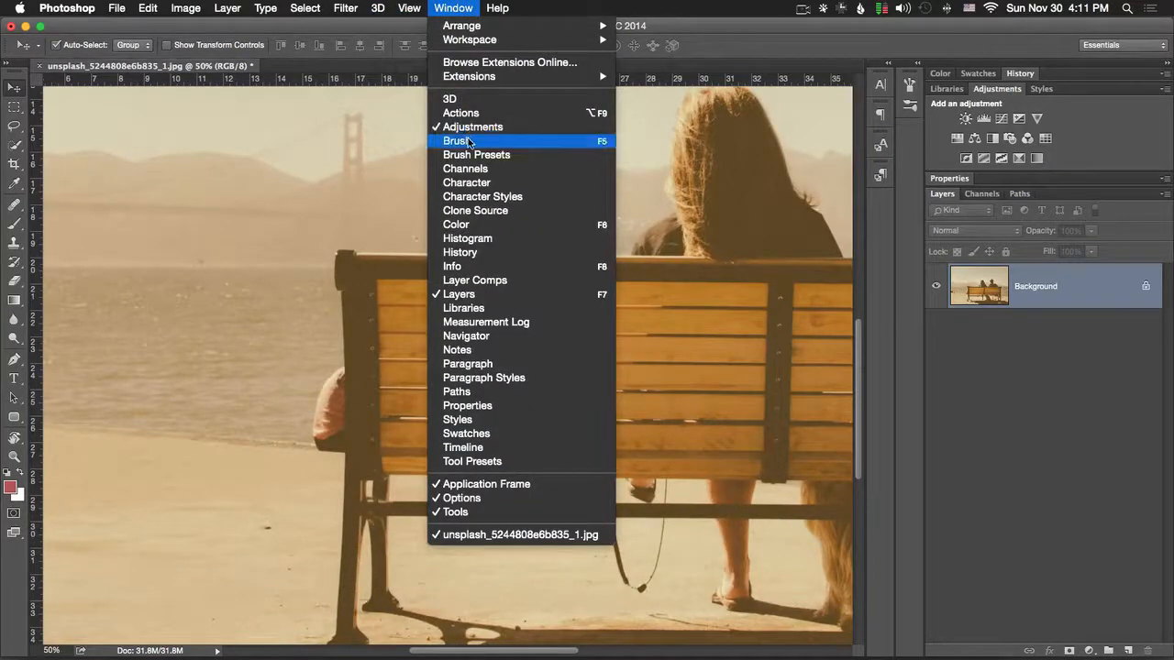
# Step: Show the Brush panel with brush tip shape options and move it off the bench photo
pyautogui.click(455, 139)
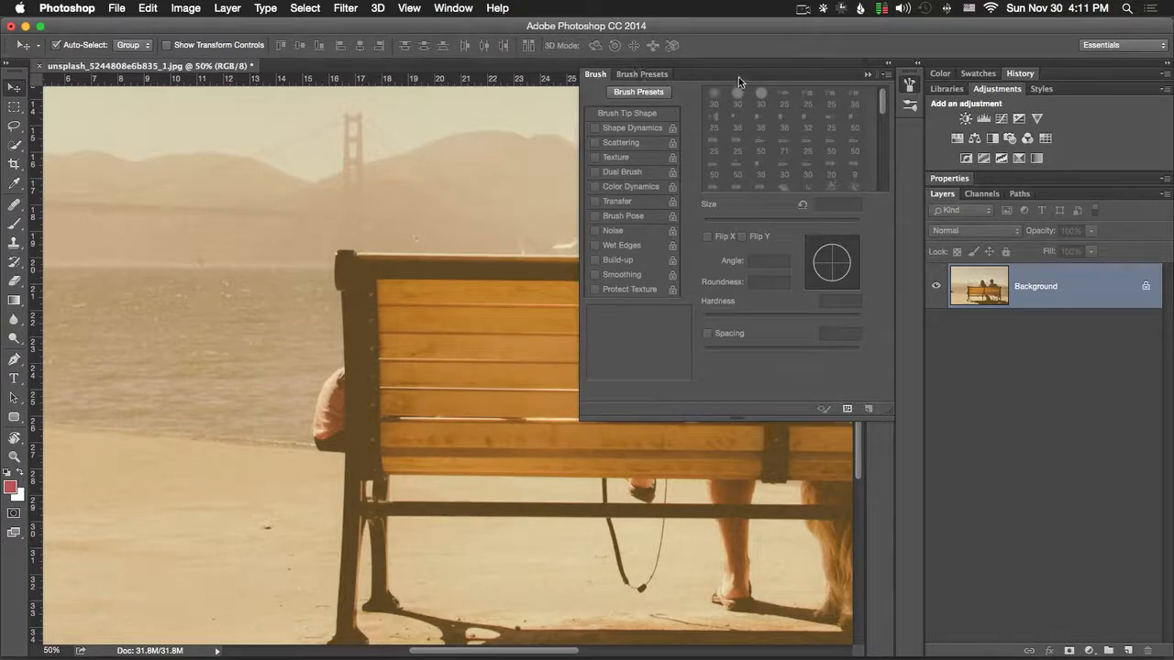
pyautogui.moveTo(738, 83); pyautogui.dragTo(840, 112)
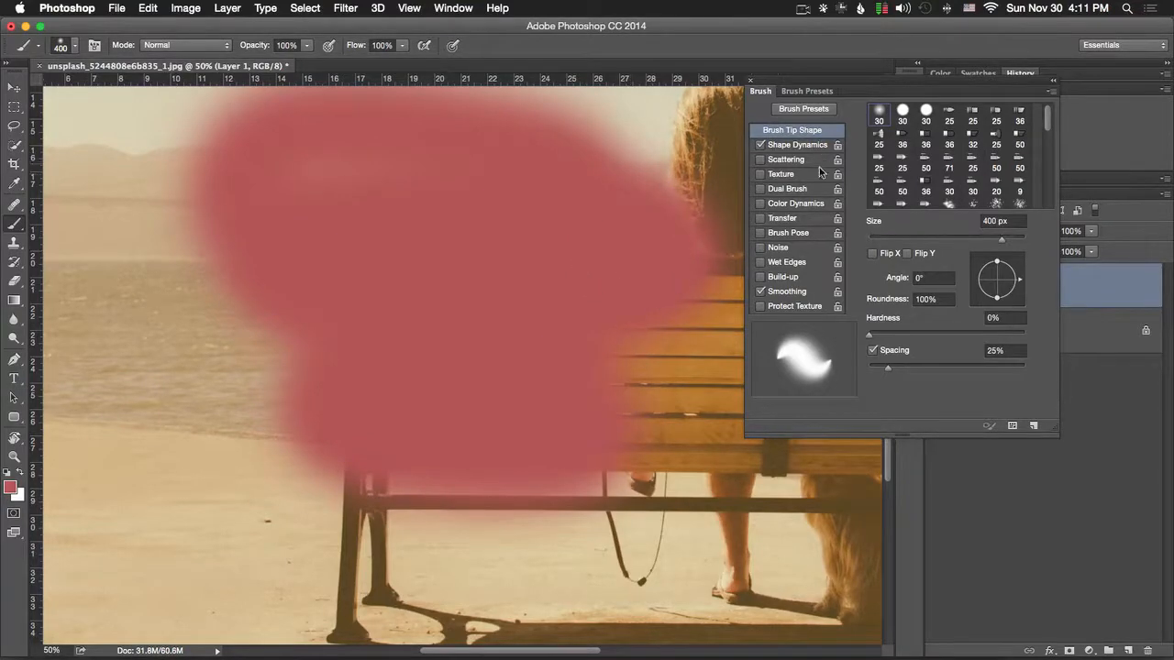
pyautogui.click(454, 7)
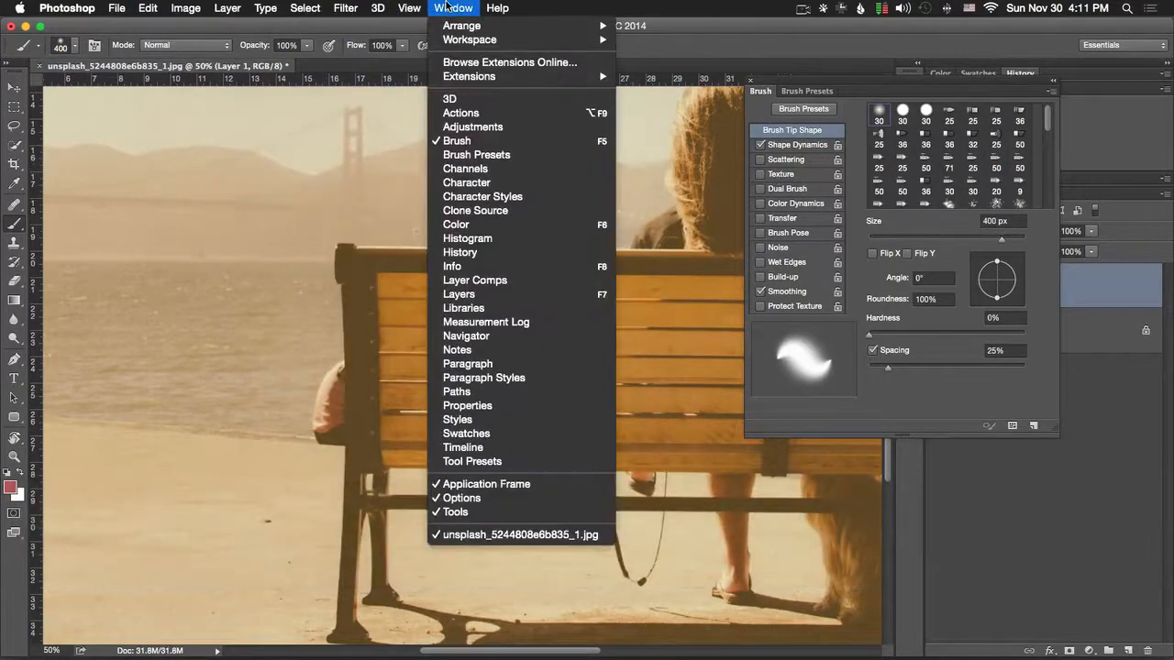
# Step: Show the Brush Presets panel and the brush picker with size and hardness, scrolling the presets
pyautogui.click(807, 91)
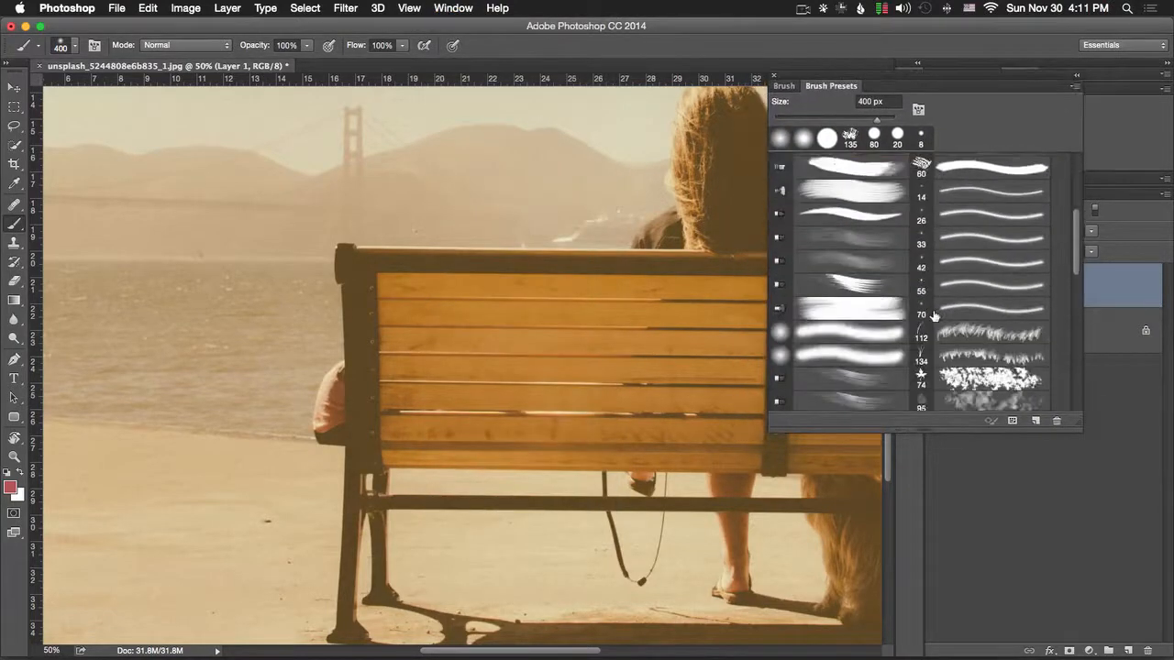
pyautogui.click(74, 44)
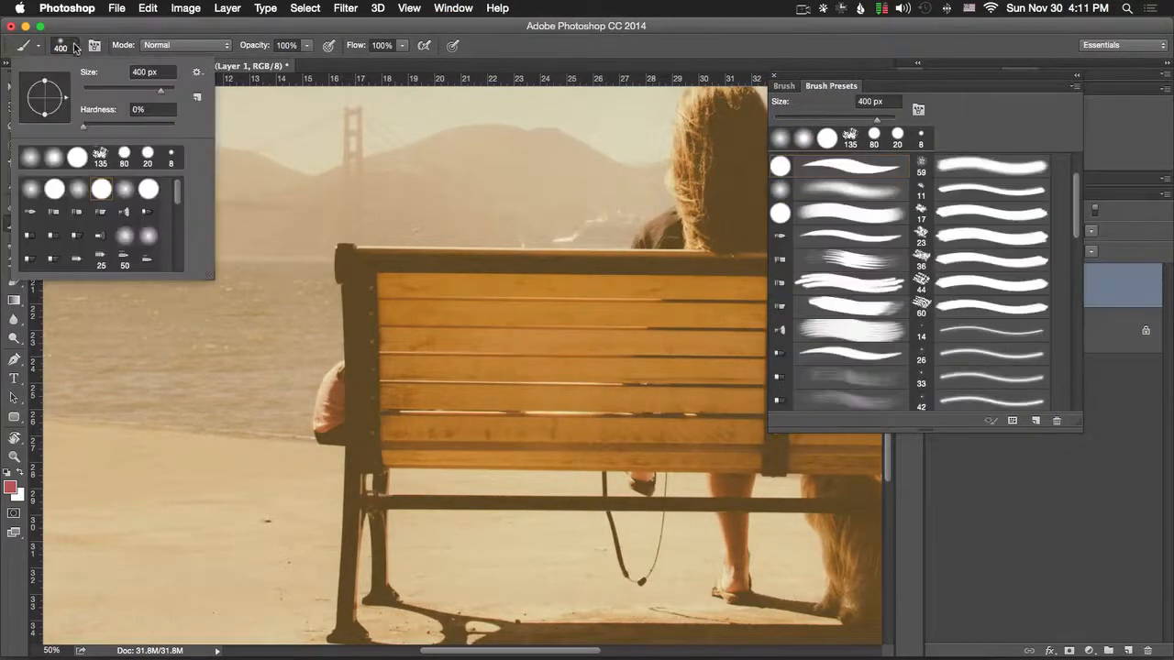
pyautogui.scroll(-3)
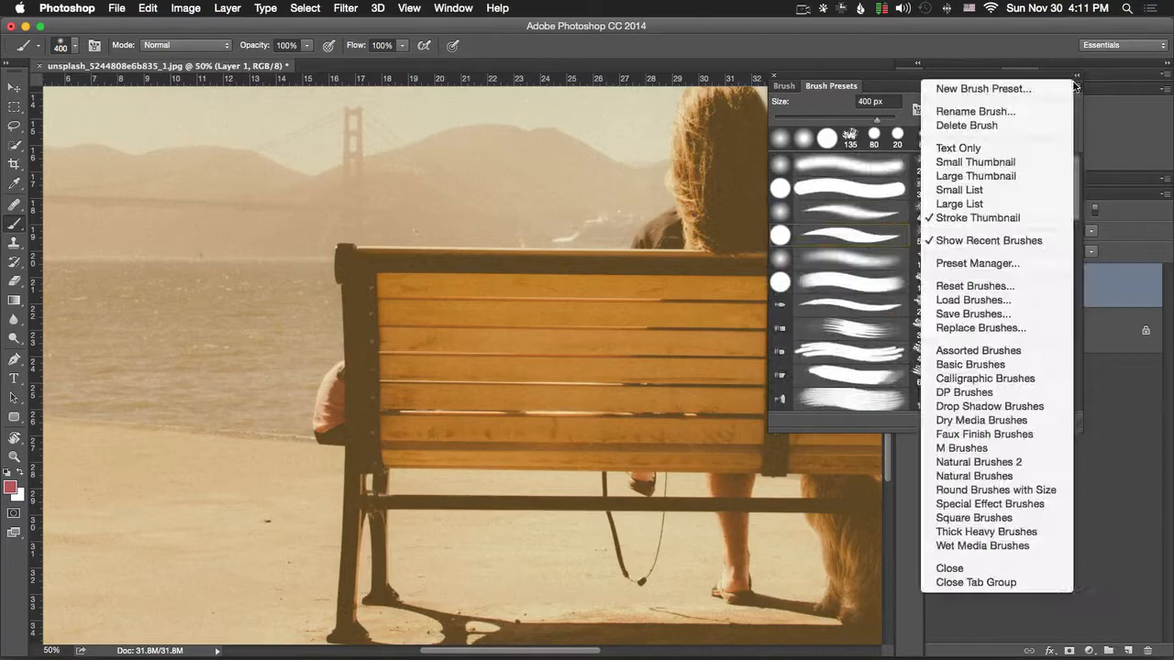
pyautogui.moveTo(990, 407)
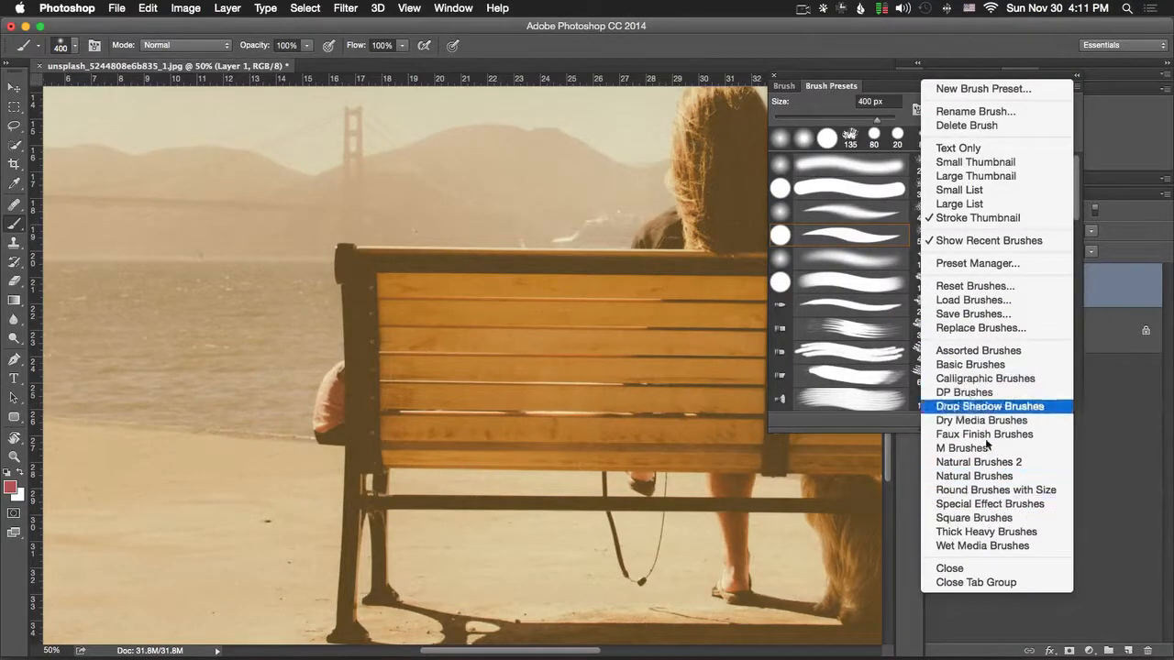
pyautogui.click(989, 407)
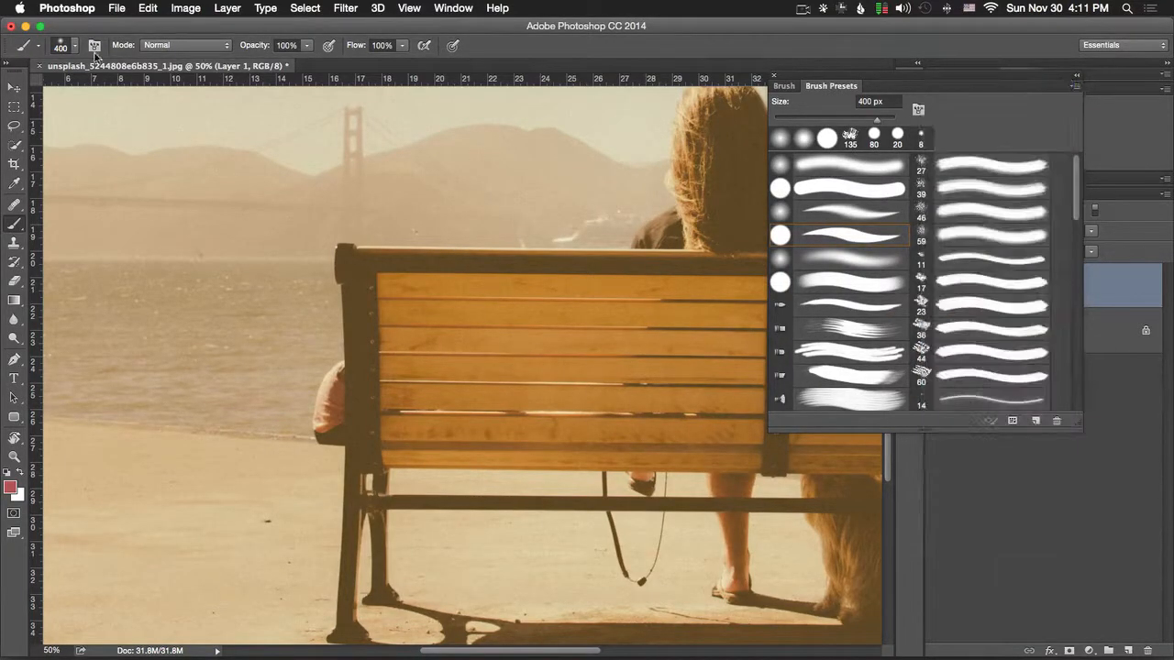
# Step: Browse further down the stroke preset list via the panel flyout and pick a preset
pyautogui.click(198, 73)
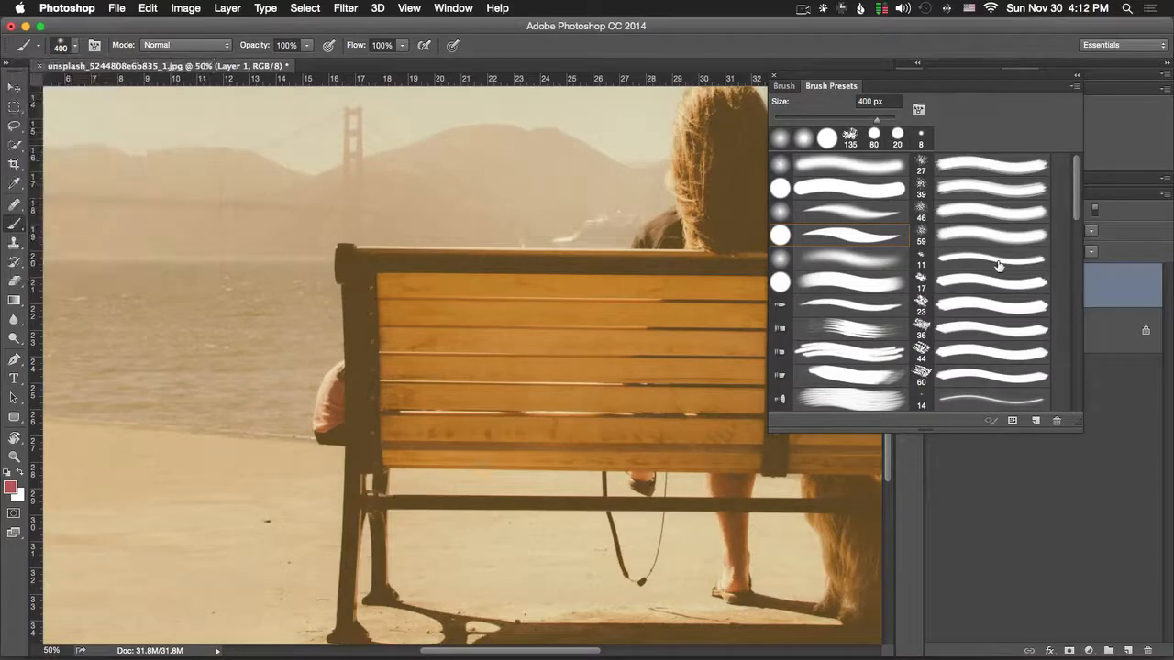
pyautogui.scroll(-3)
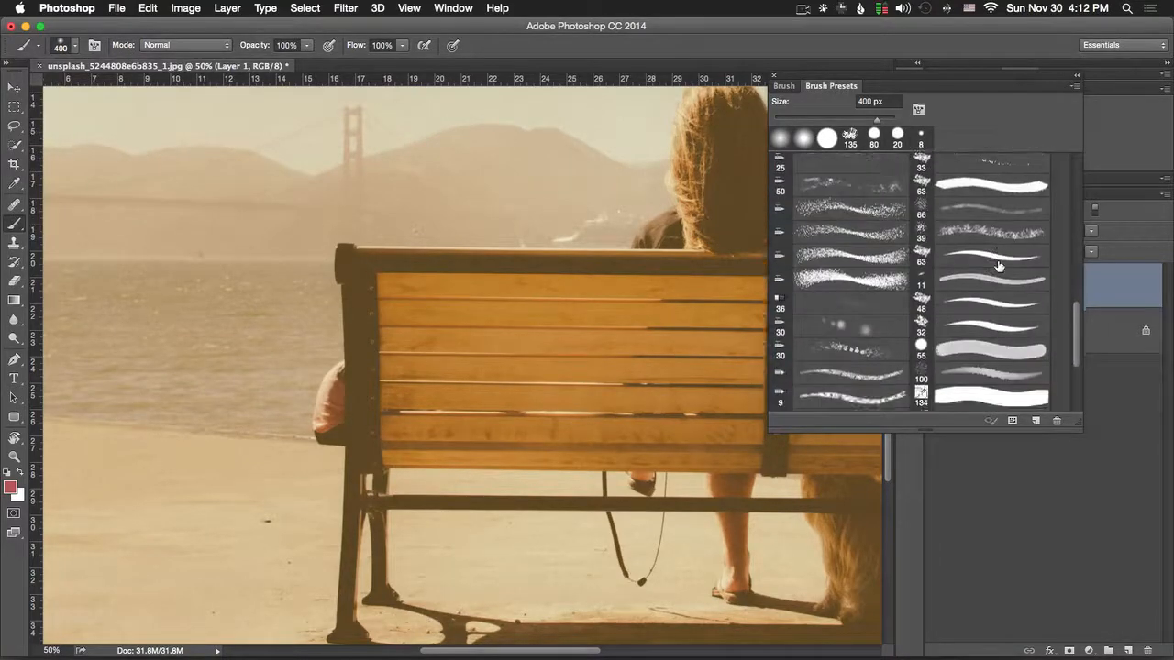
pyautogui.scroll(-3)
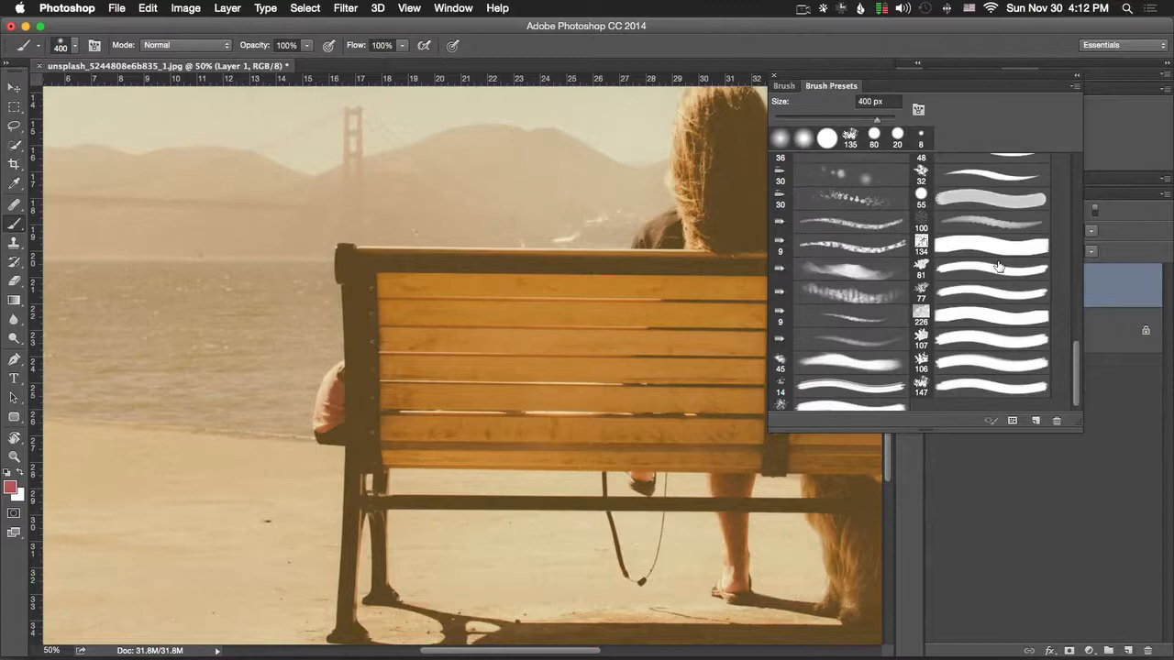
pyautogui.click(990, 266)
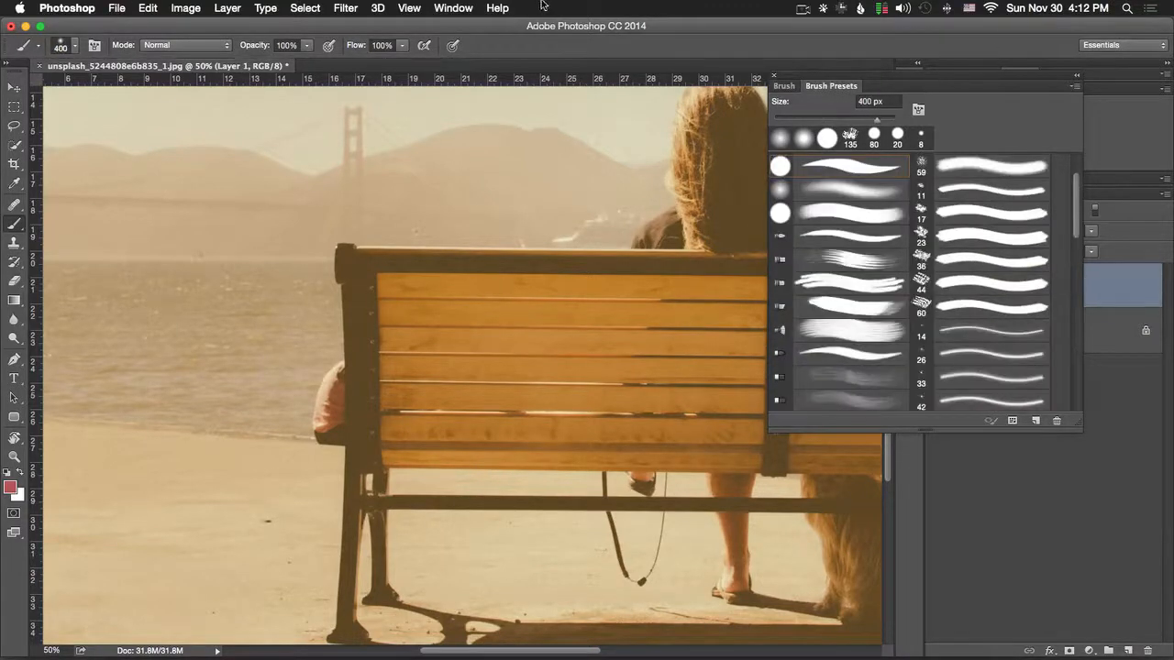
pyautogui.click(453, 7)
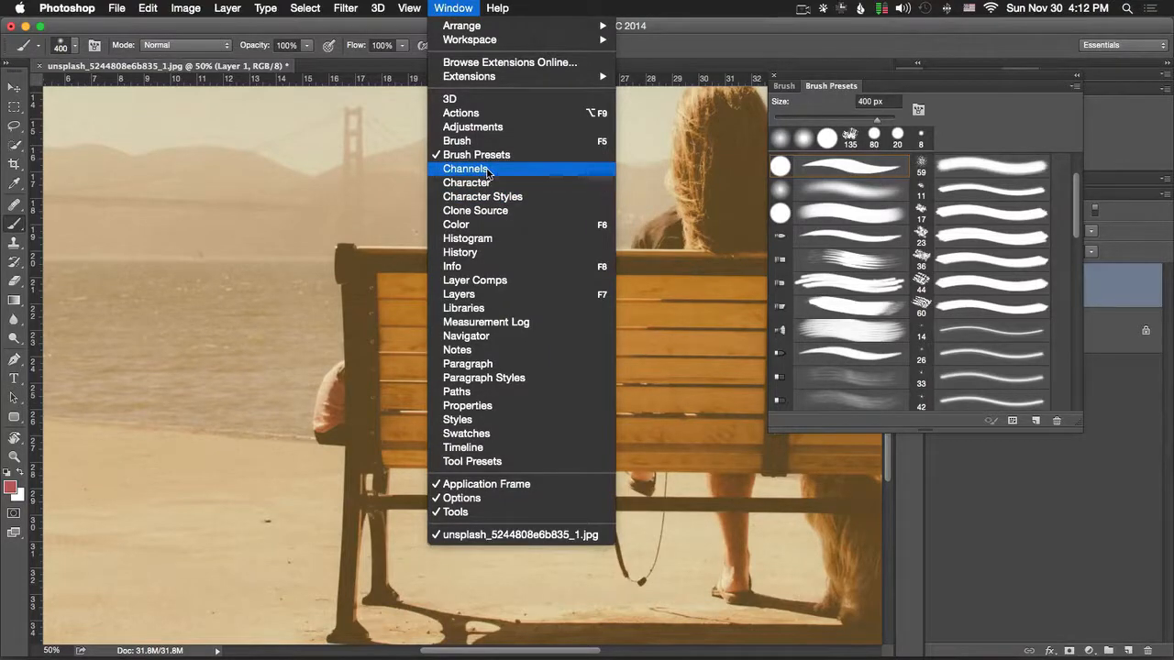
# Step: Show the Channels panel, preview the Green channel alone, then return to the RGB composite fitted on screen
pyautogui.click(465, 169)
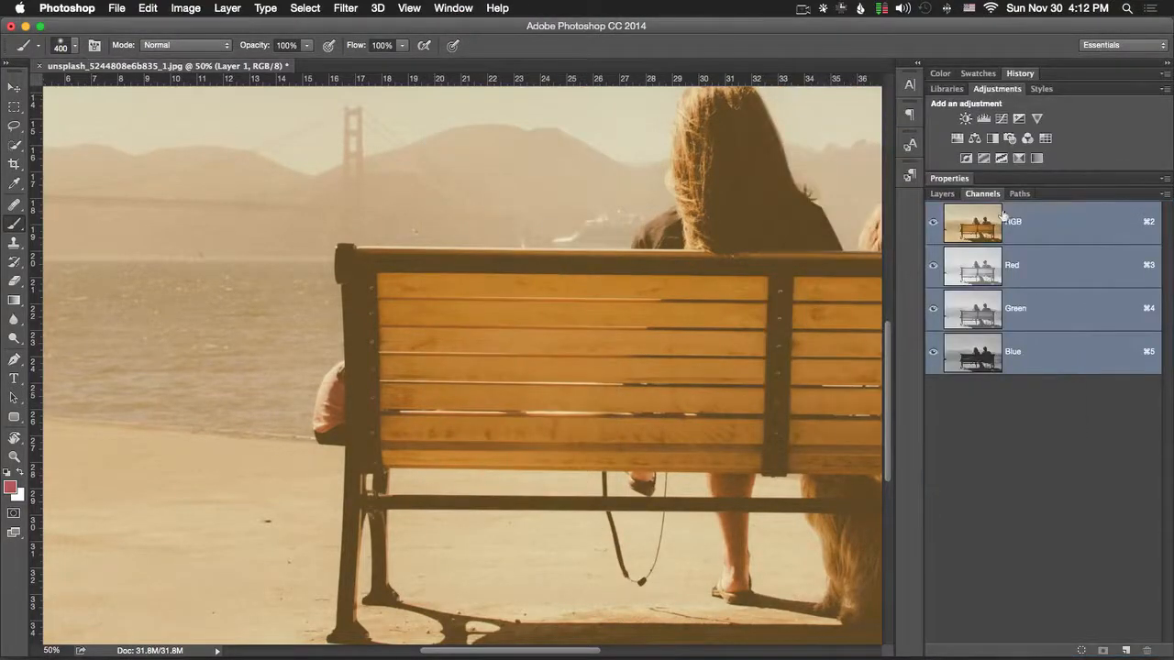
pyautogui.click(1016, 308)
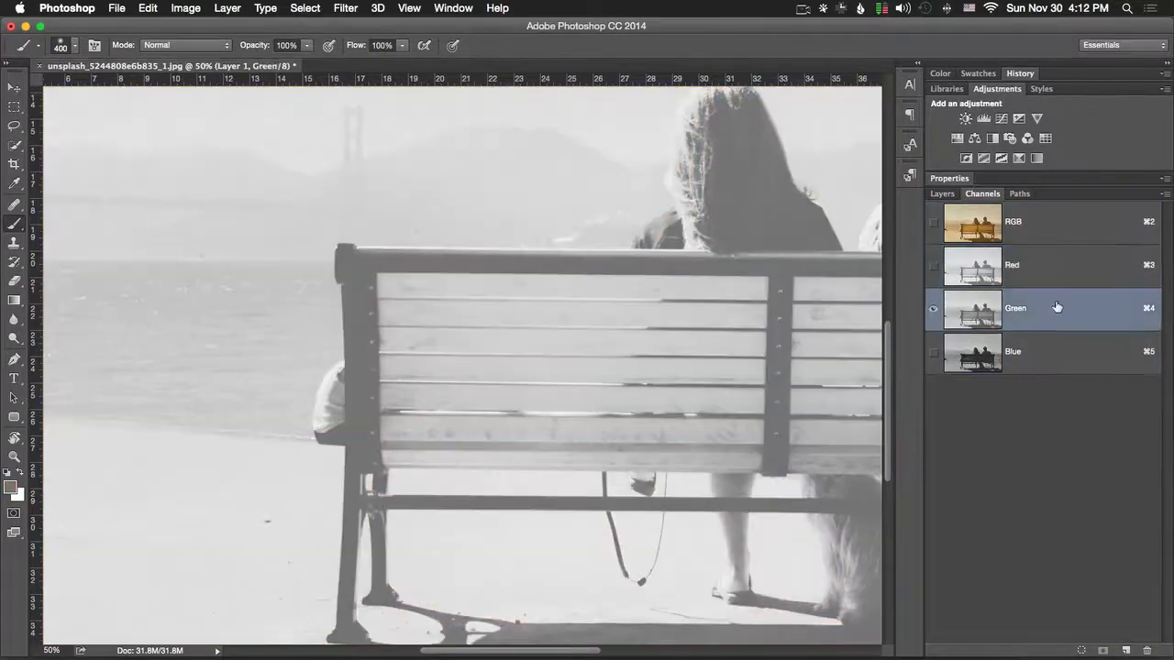
pyautogui.click(1012, 220)
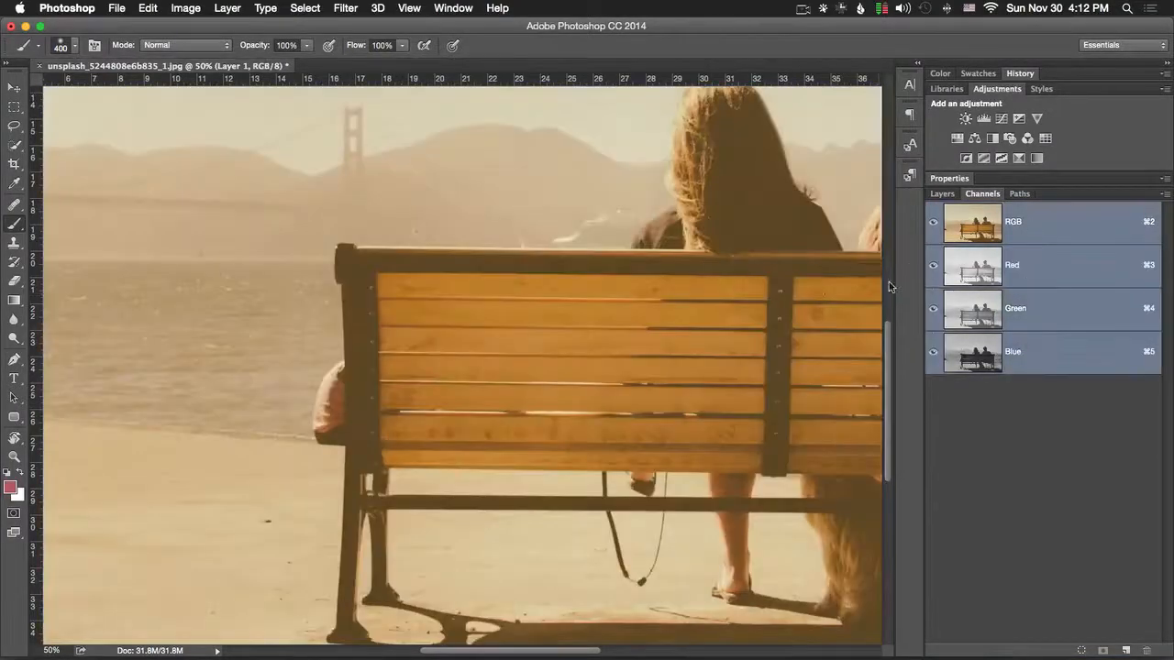
pyautogui.press('cmd+0')
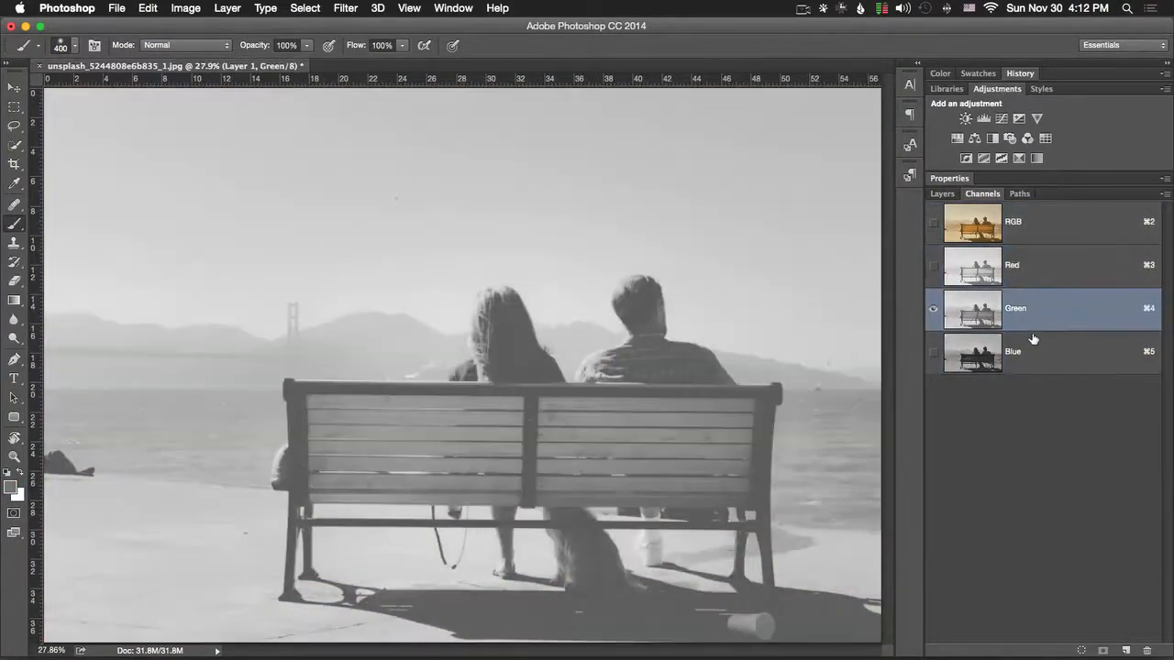
pyautogui.click(1012, 221)
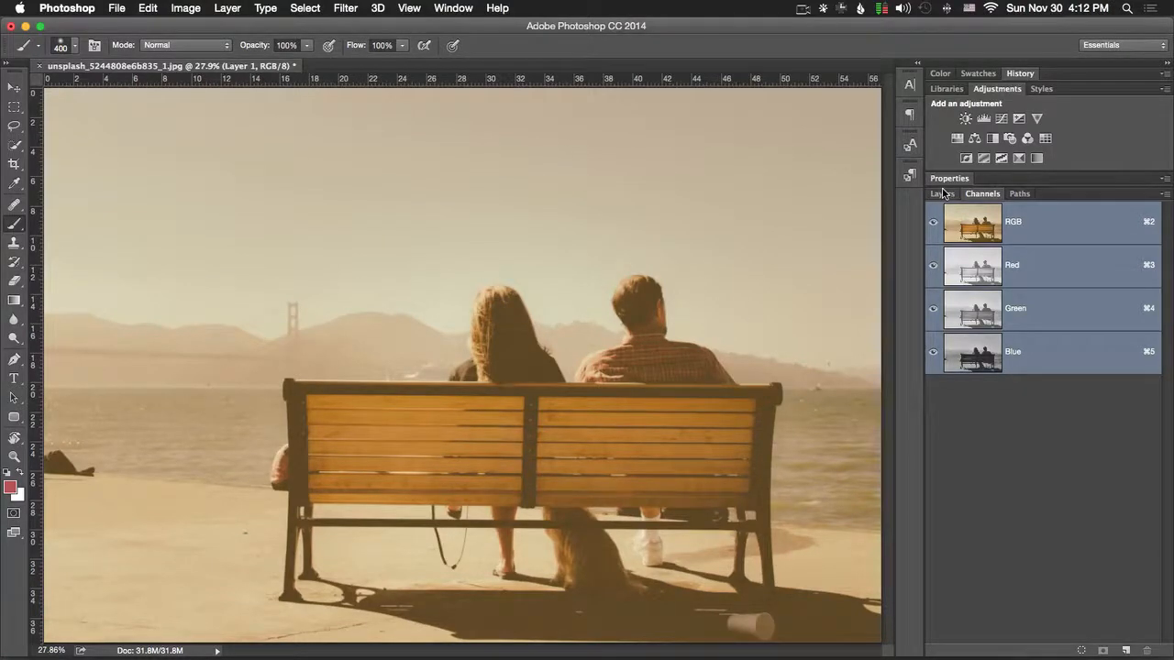
# Step: Add a layer mask to Layer 1, return to the Layers list, and bring up the 3D commands
pyautogui.moveTo(341, 214); pyautogui.dragTo(719, 433)
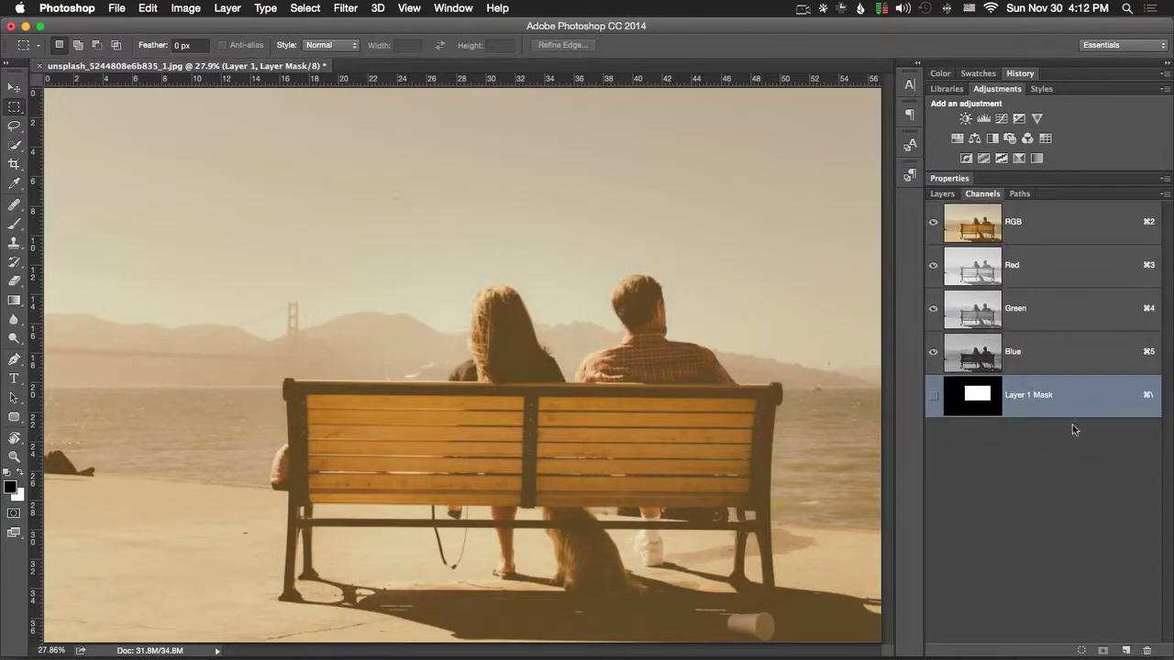
pyautogui.click(942, 195)
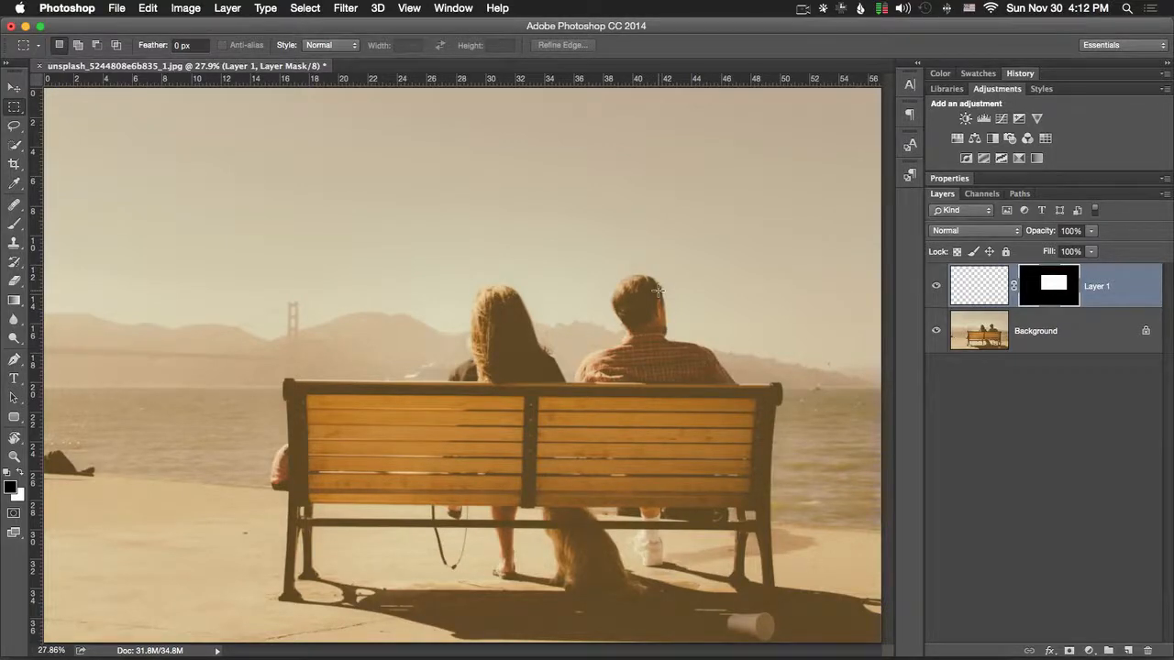
pyautogui.click(377, 7)
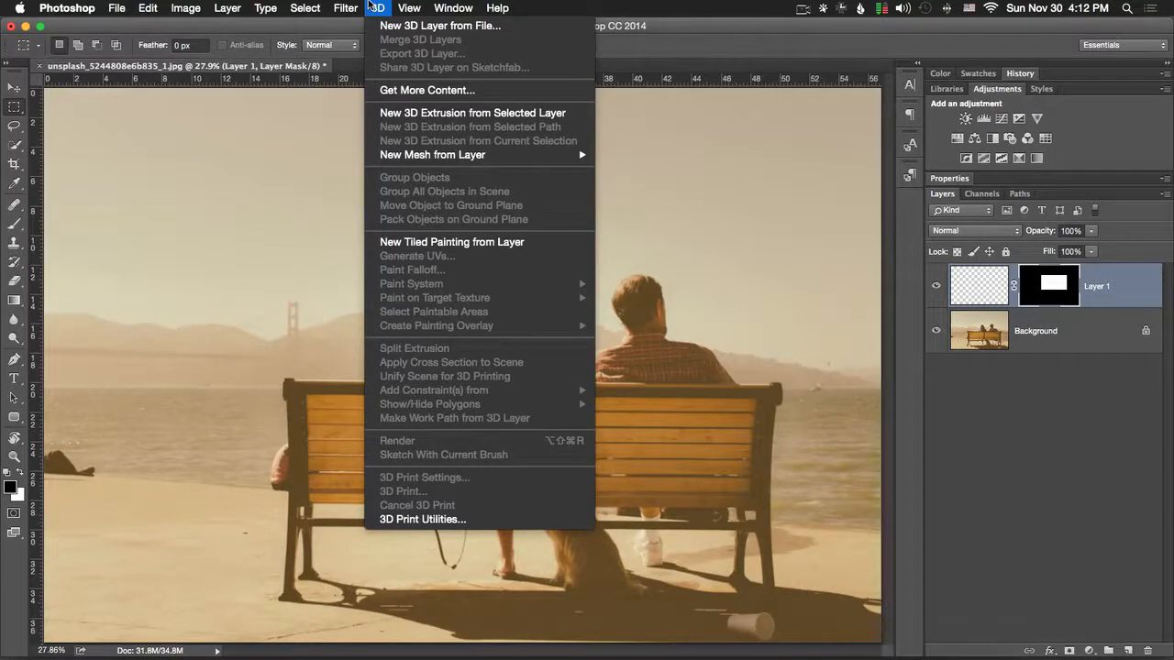
# Step: Show the Character panel, then the Character Styles panel listing only the None style
pyautogui.click(453, 8)
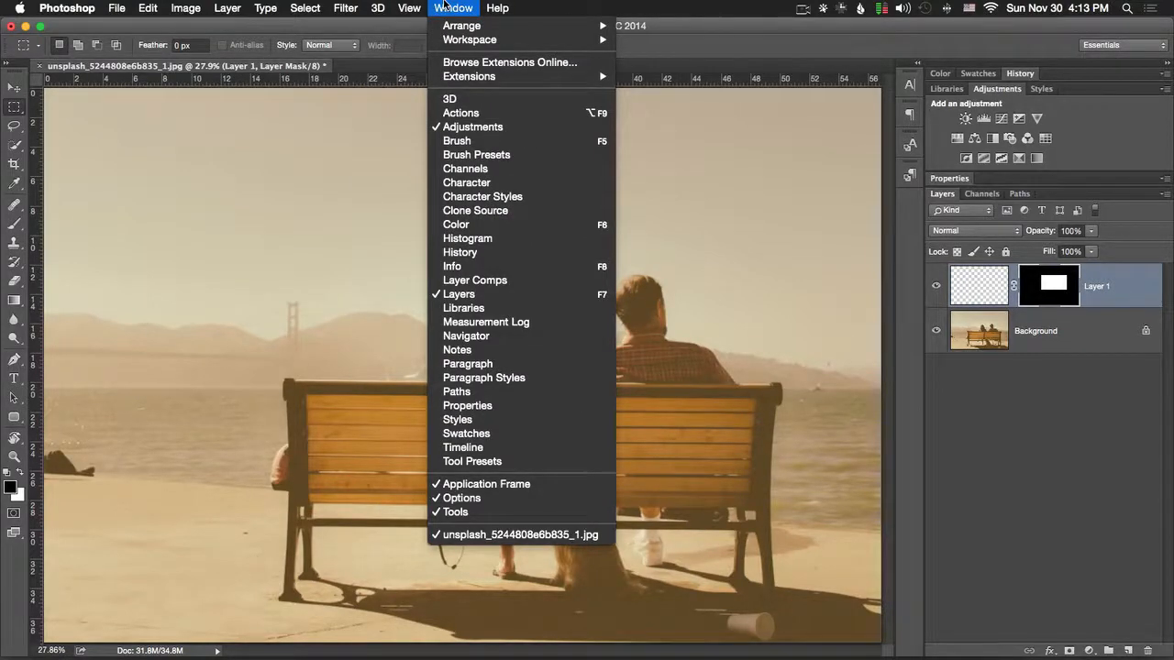
pyautogui.moveTo(465, 169)
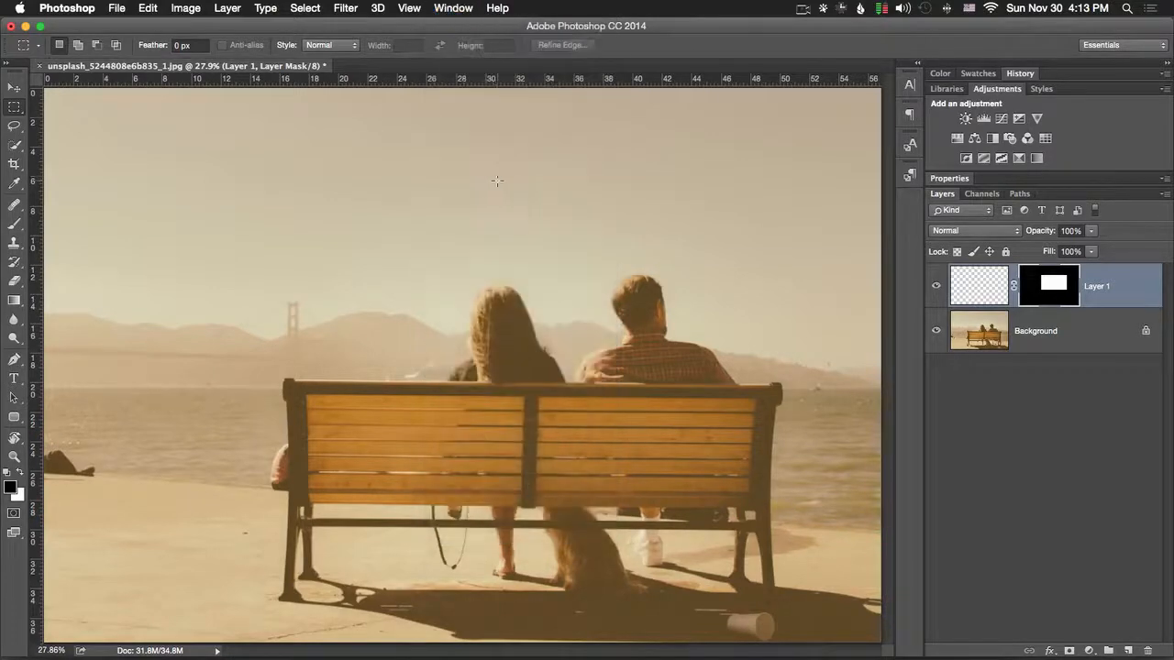
pyautogui.click(453, 7)
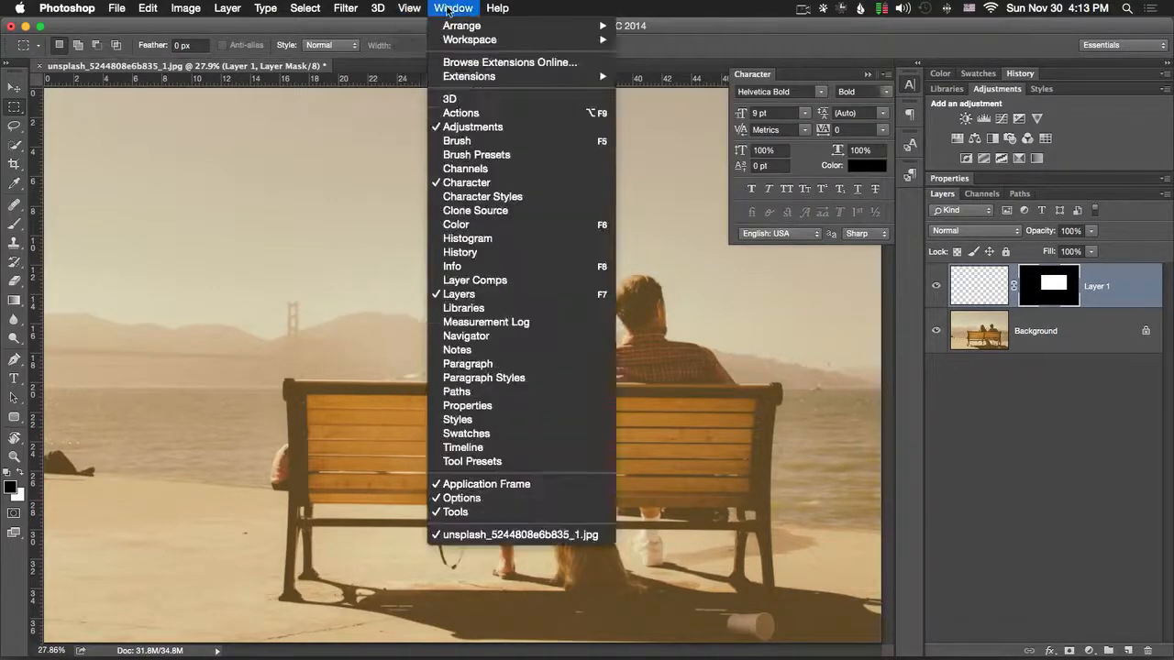
pyautogui.moveTo(483, 196)
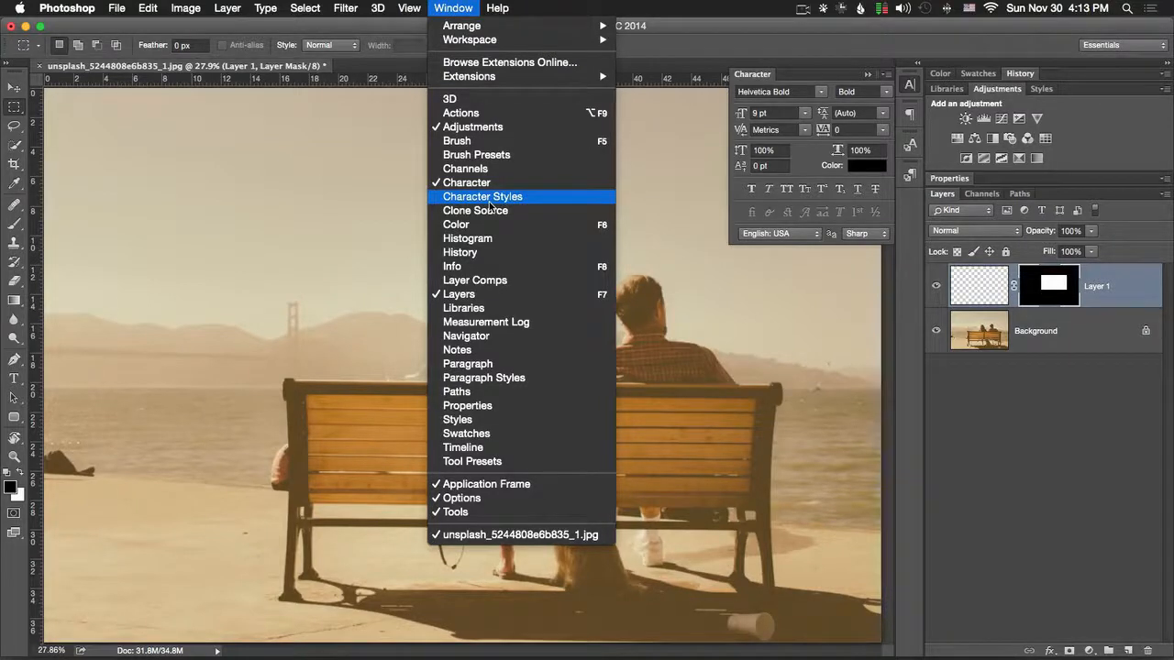
pyautogui.click(482, 196)
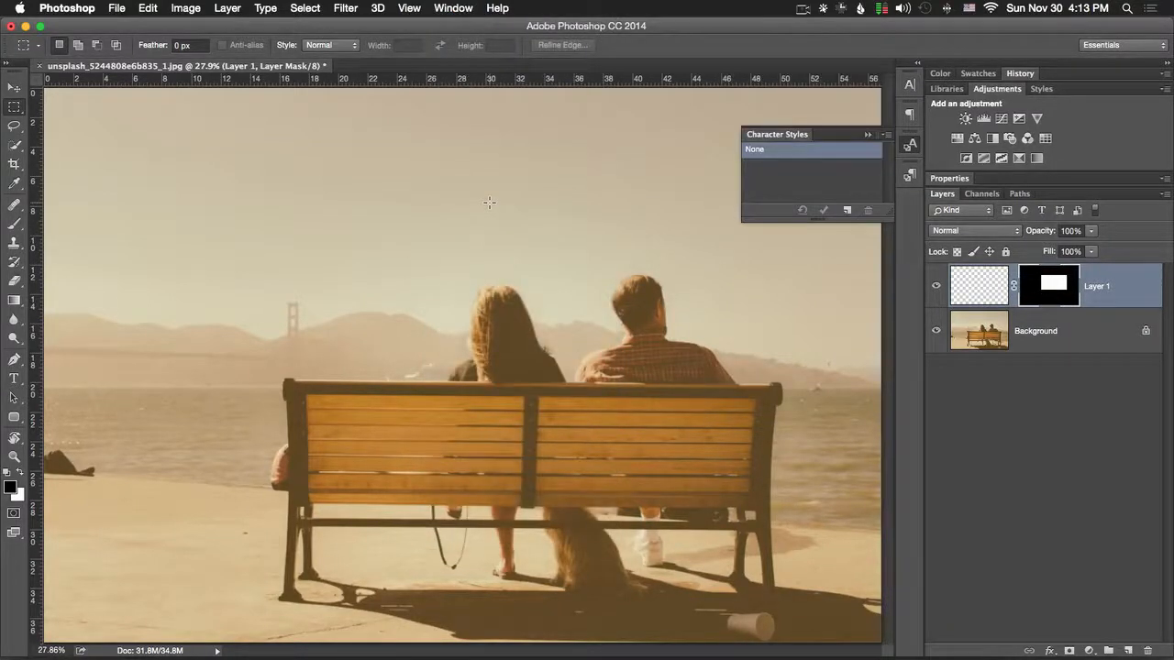